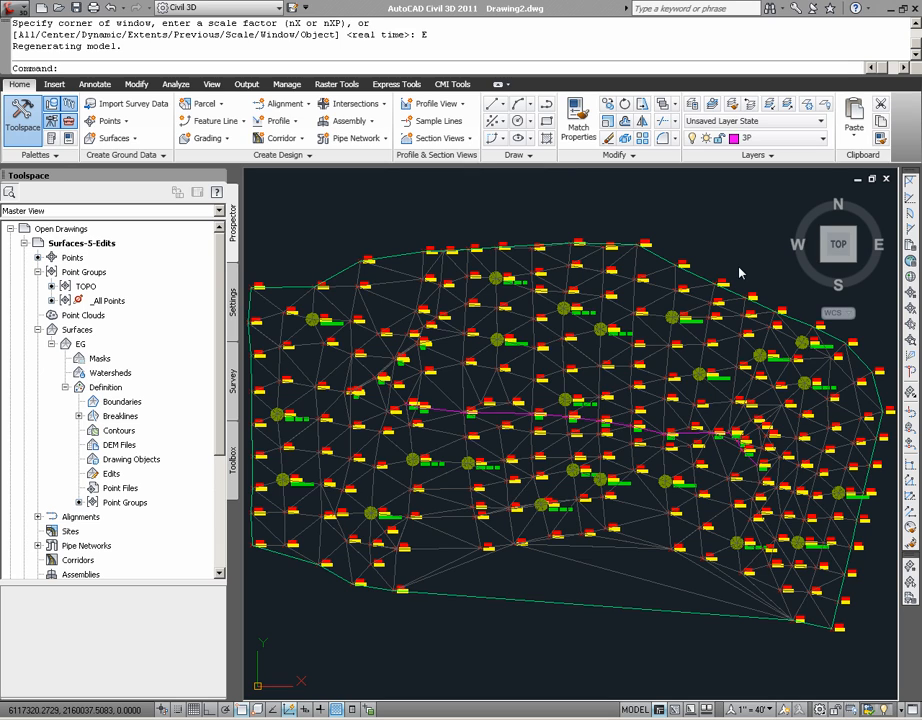
{"action": "mouse_move", "coordinate": [404, 228]}
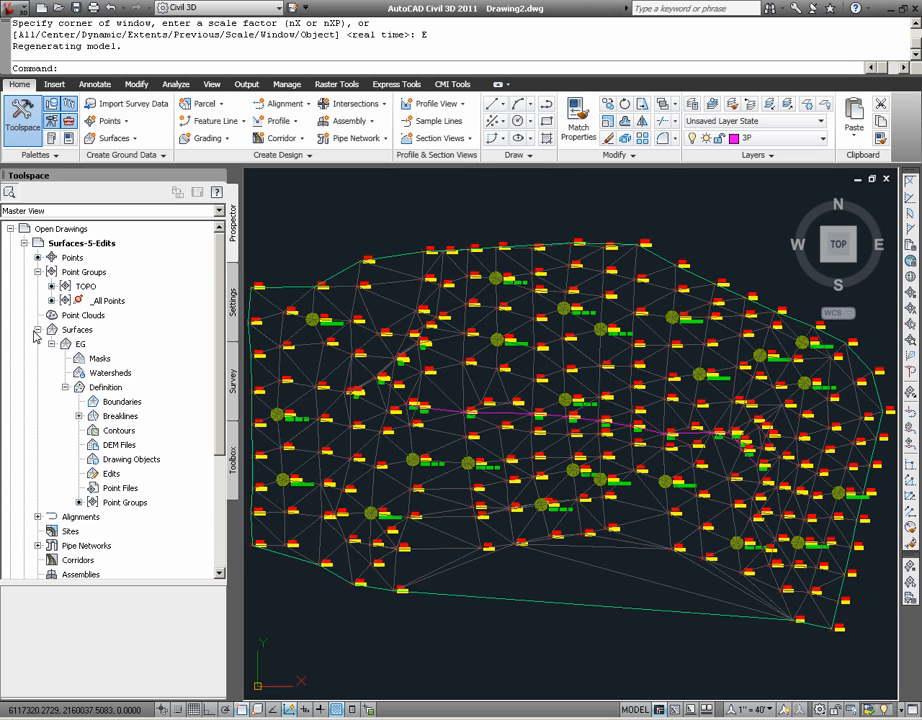
Review the EG surface definition in Prospector: its point group TOPO and Breakline set1
{"action": "left_click", "coordinate": [80, 344]}
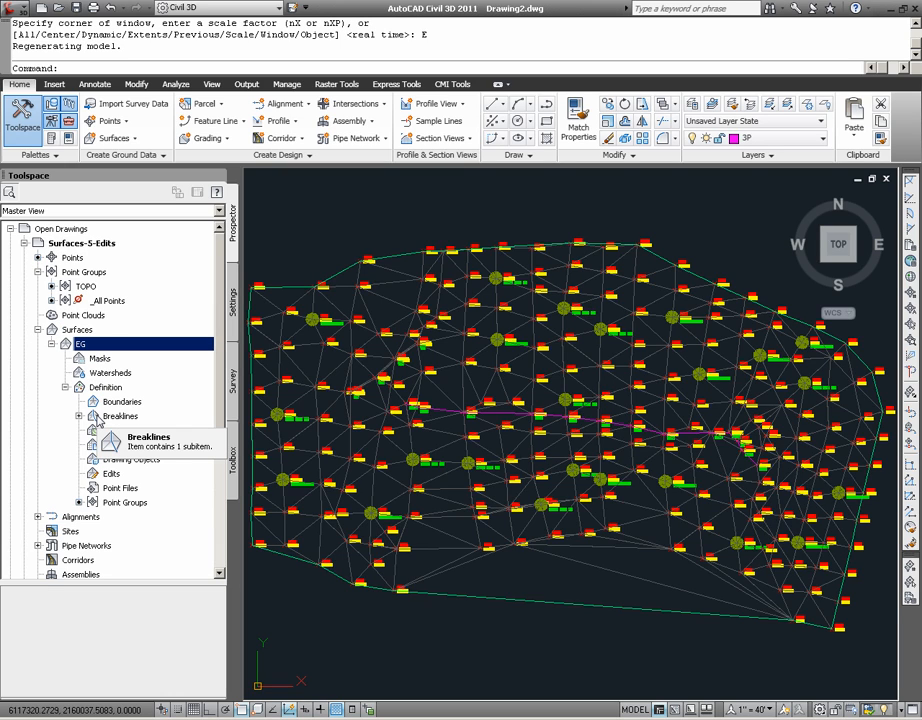
{"action": "left_click", "coordinate": [80, 416]}
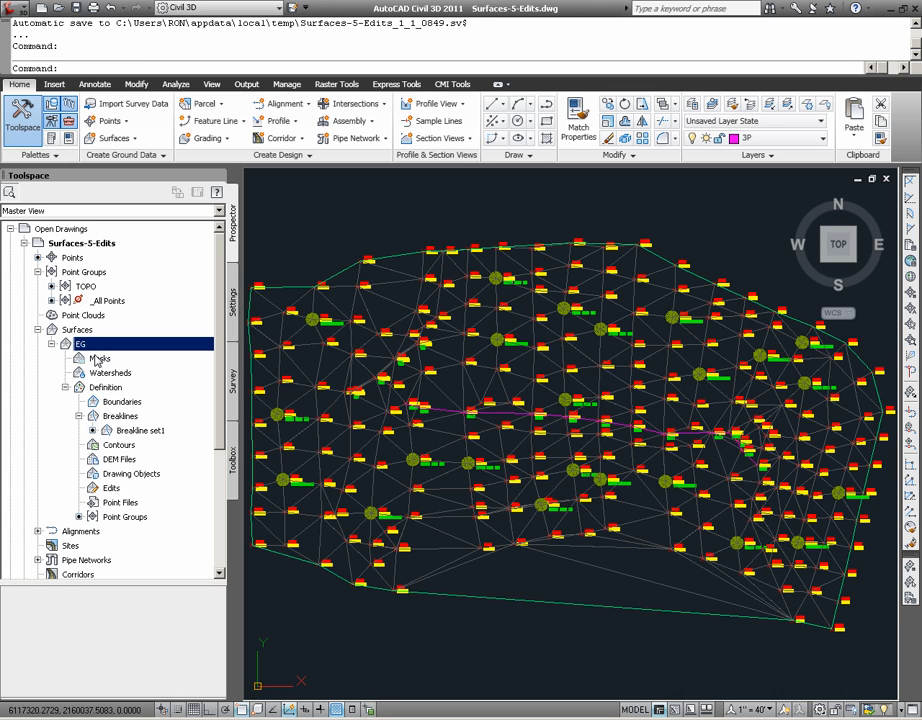
{"action": "left_click", "coordinate": [104, 388]}
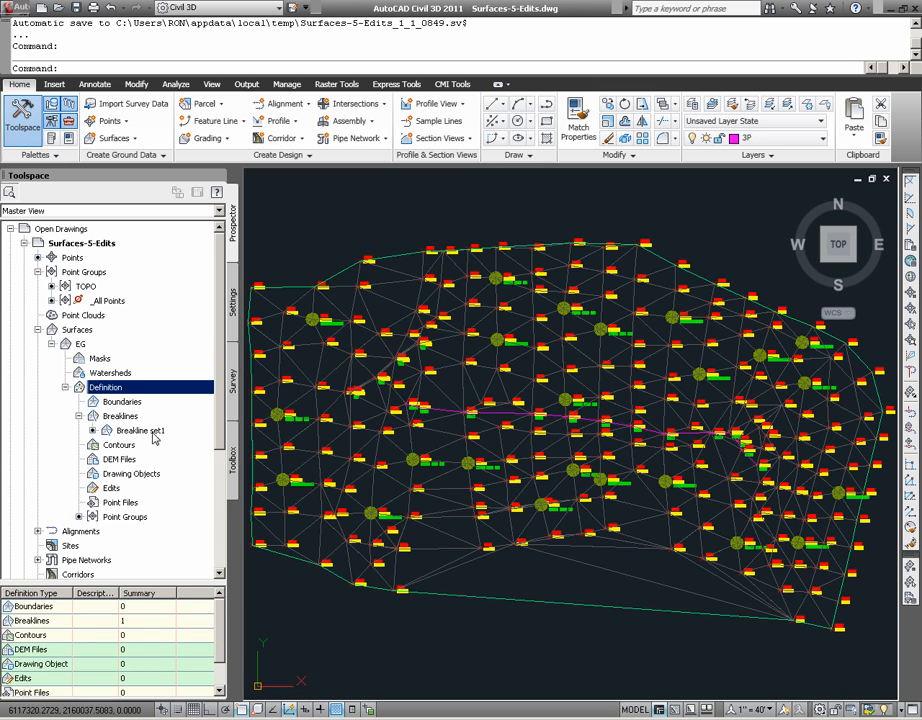
{"action": "left_click", "coordinate": [120, 416]}
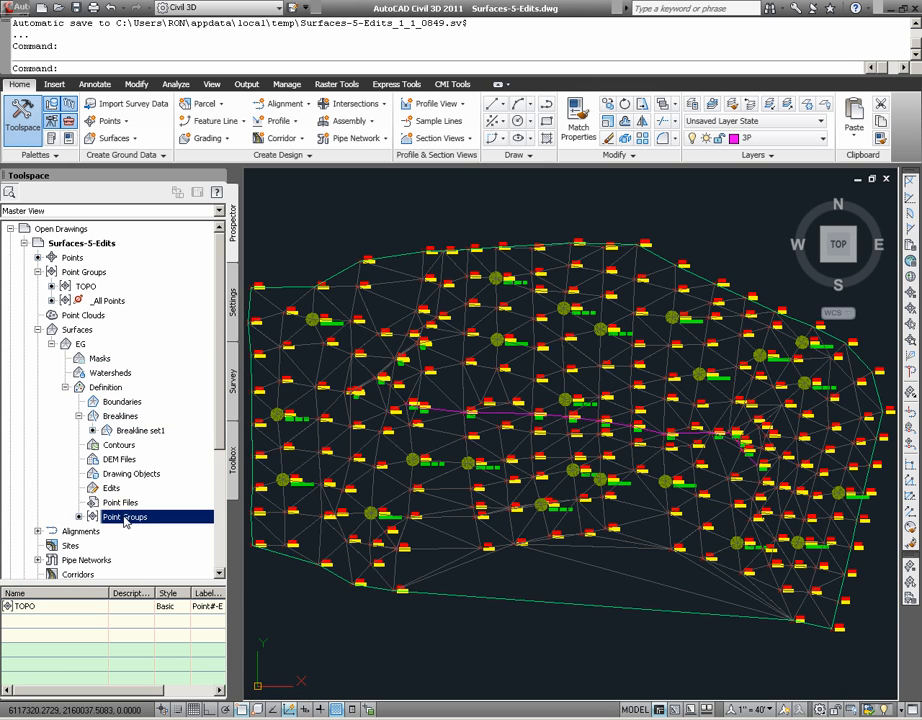
{"action": "left_click", "coordinate": [120, 416]}
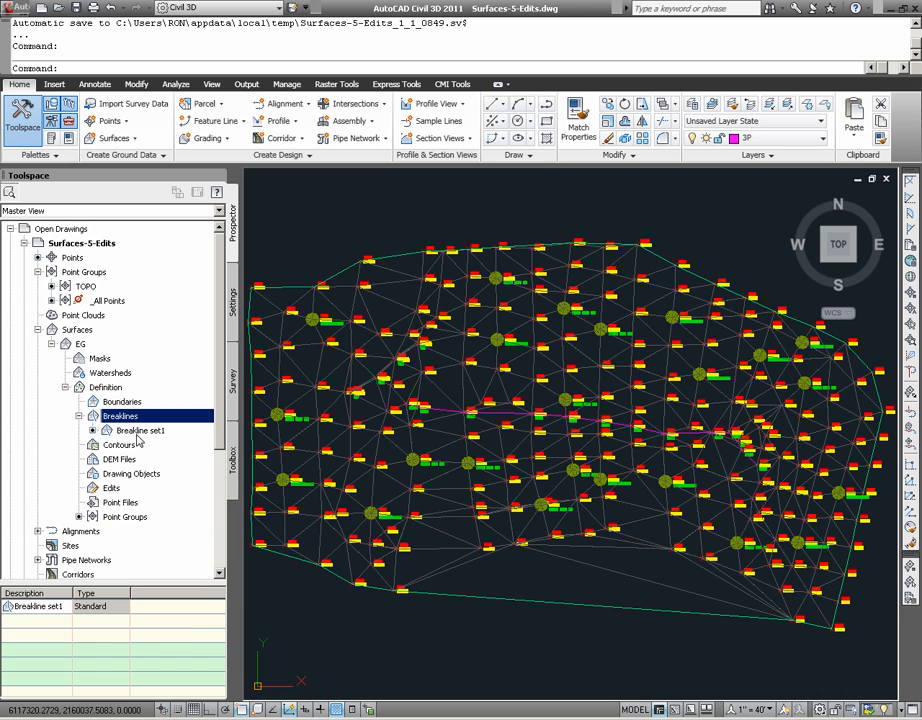
{"action": "mouse_move", "coordinate": [156, 442]}
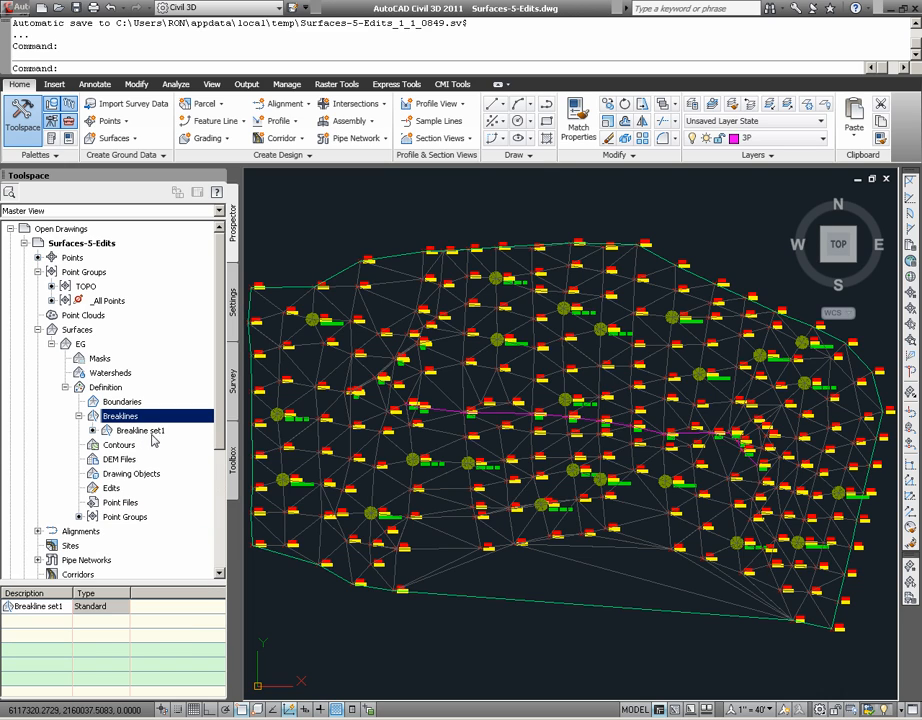
{"action": "mouse_move", "coordinate": [456, 458]}
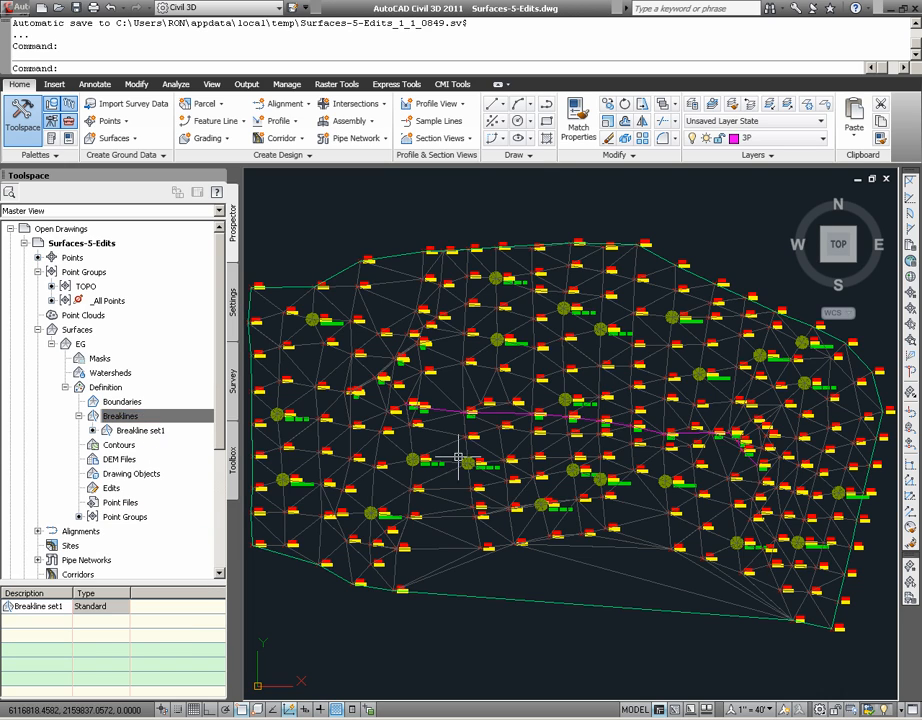
{"action": "mouse_move", "coordinate": [564, 414]}
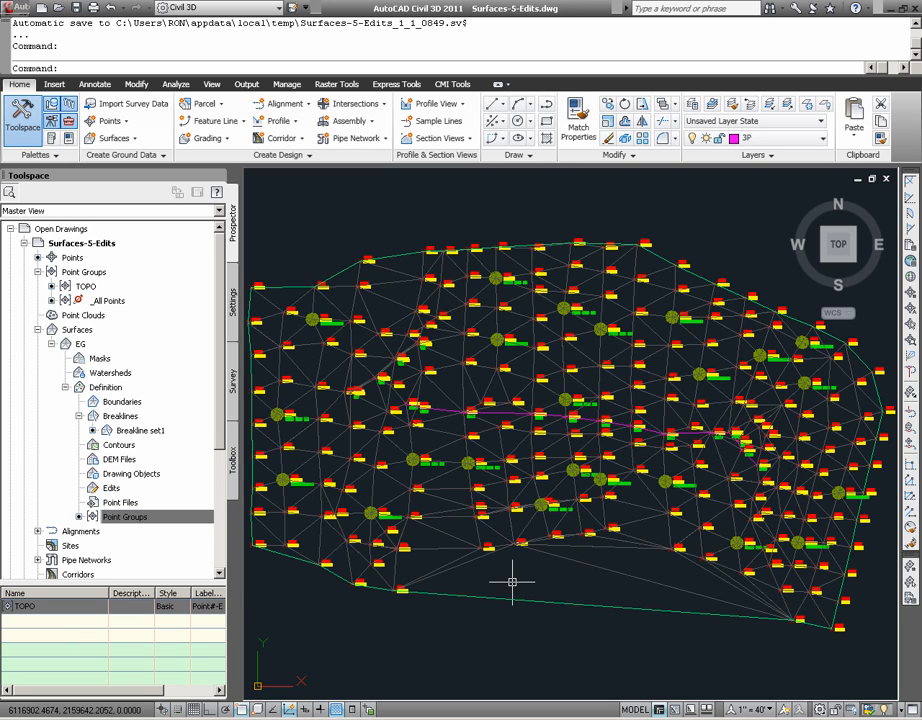
{"action": "mouse_move", "coordinate": [560, 470]}
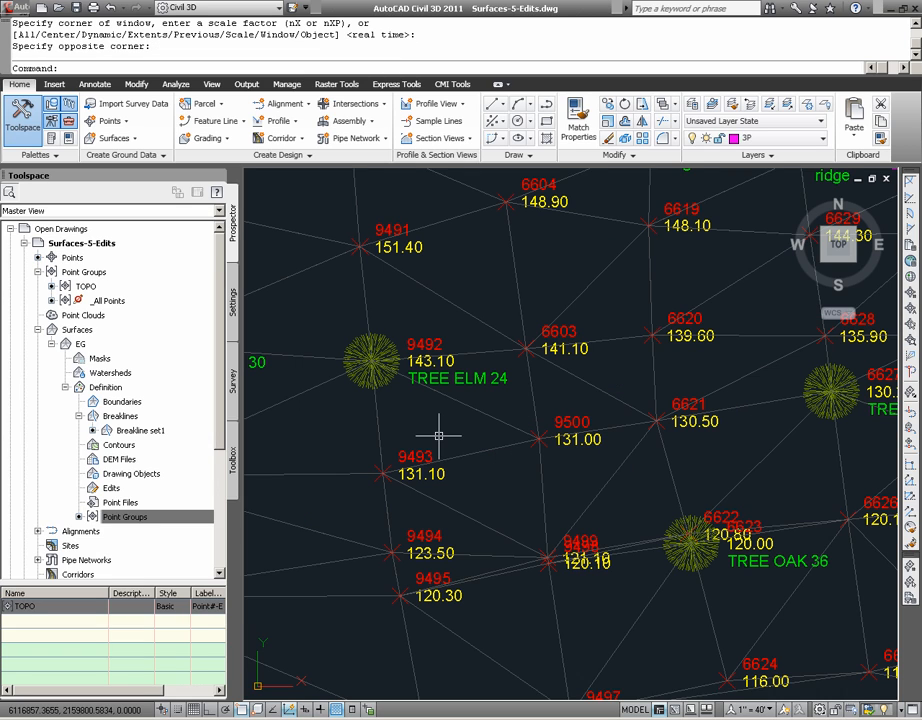
{"action": "mouse_move", "coordinate": [438, 438]}
{"action": "type", "text": " E"}
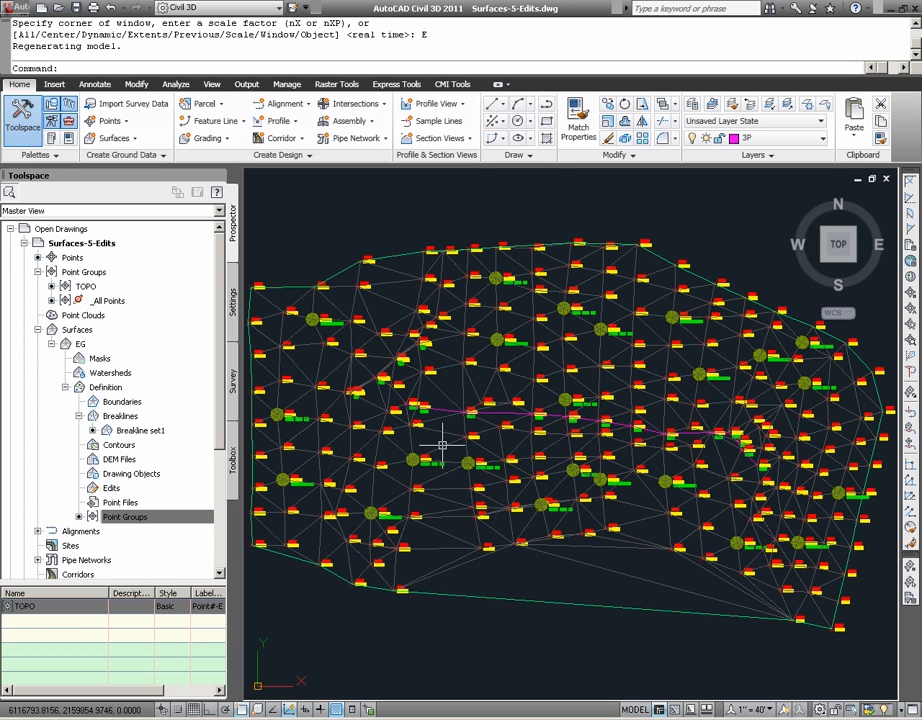
{"action": "mouse_move", "coordinate": [642, 468]}
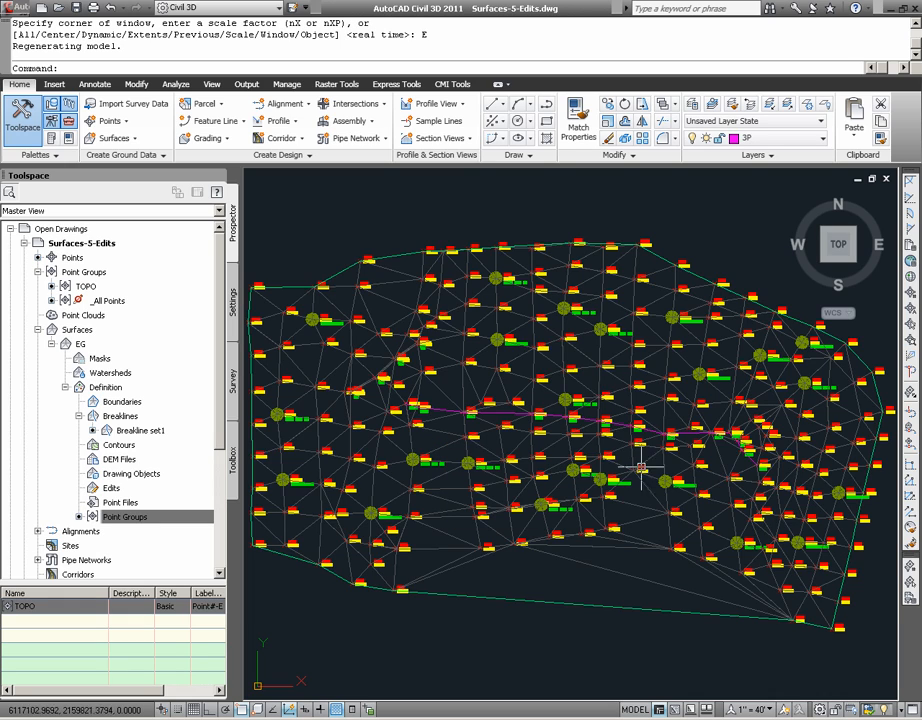
{"action": "mouse_move", "coordinate": [450, 432]}
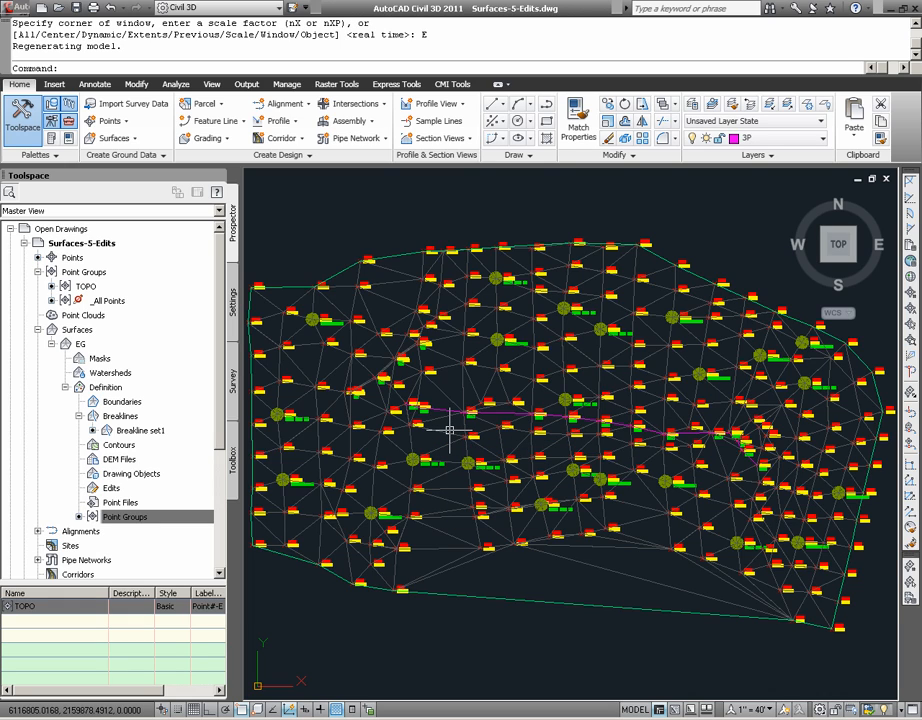
{"action": "mouse_move", "coordinate": [450, 430]}
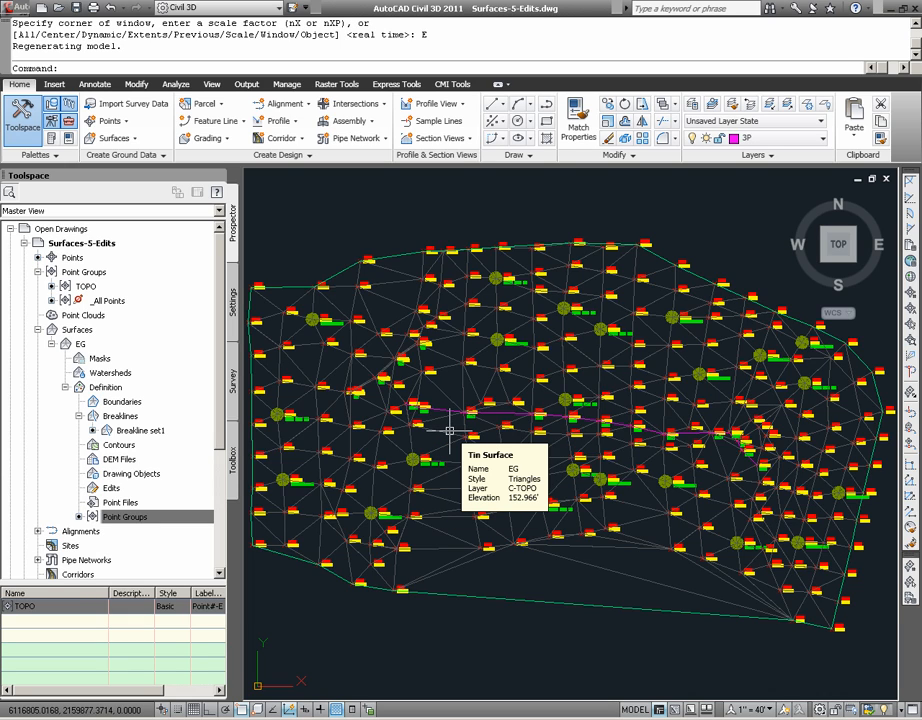
{"action": "mouse_move", "coordinate": [450, 432]}
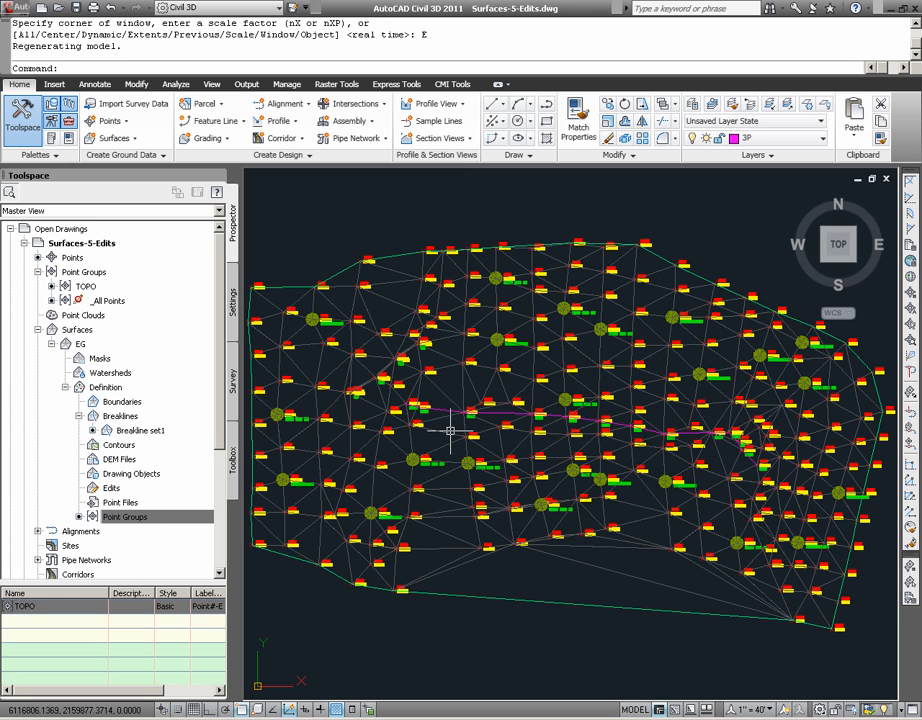
{"action": "mouse_move", "coordinate": [562, 536]}
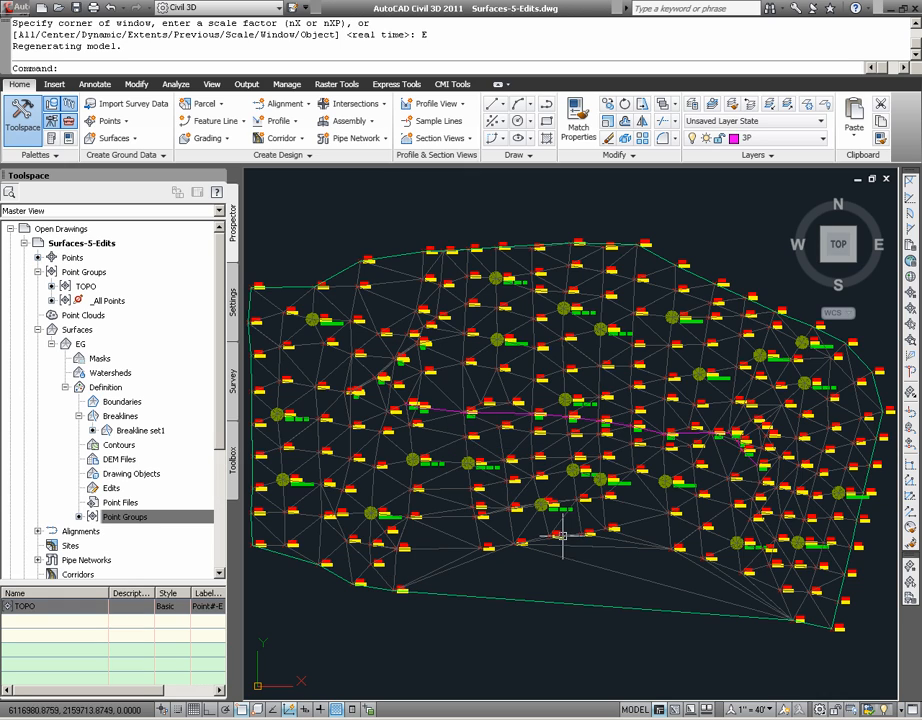
{"action": "mouse_move", "coordinate": [704, 564]}
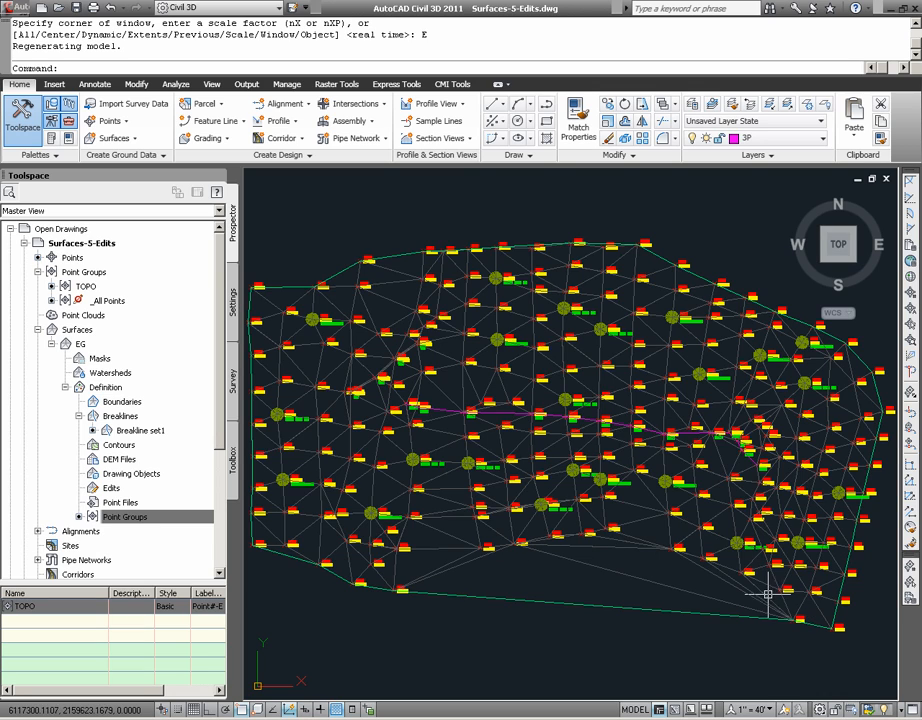
{"action": "mouse_move", "coordinate": [510, 552]}
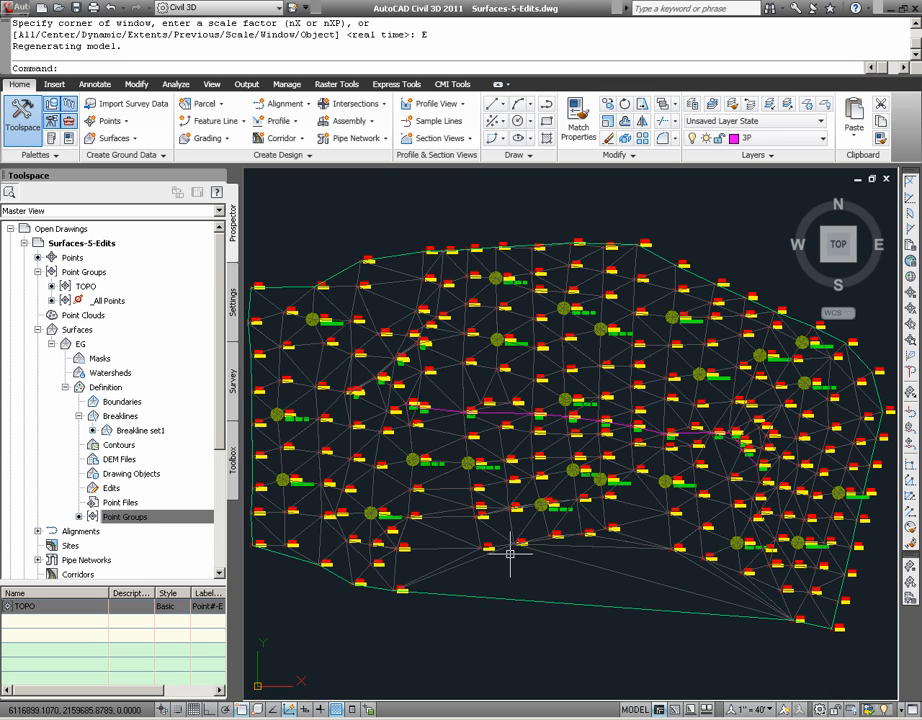
{"action": "mouse_move", "coordinate": [762, 596]}
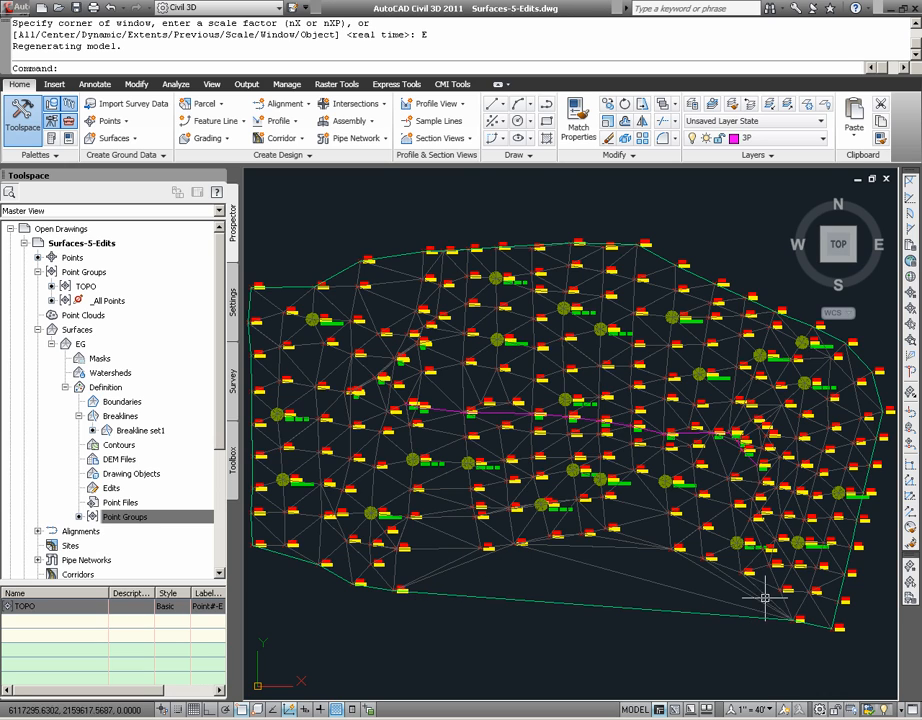
{"action": "mouse_move", "coordinate": [730, 572]}
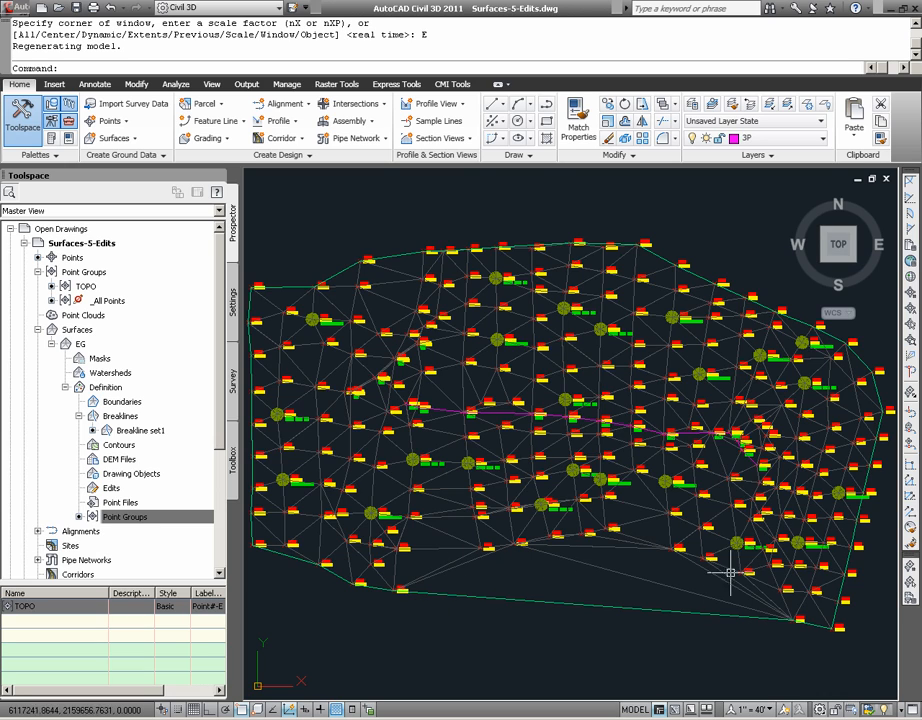
{"action": "mouse_move", "coordinate": [628, 548]}
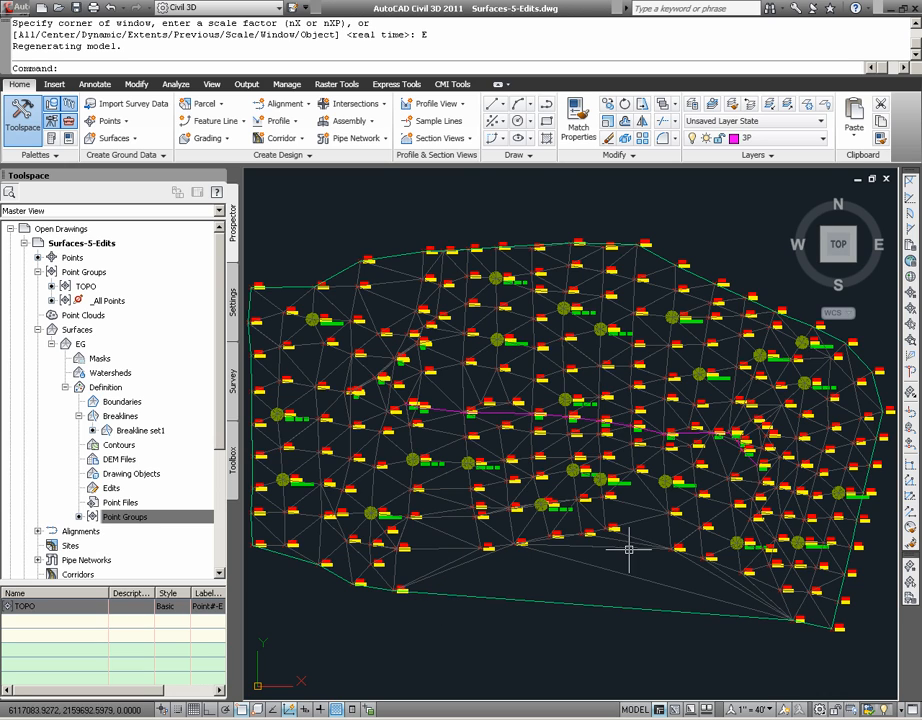
{"action": "mouse_move", "coordinate": [648, 508]}
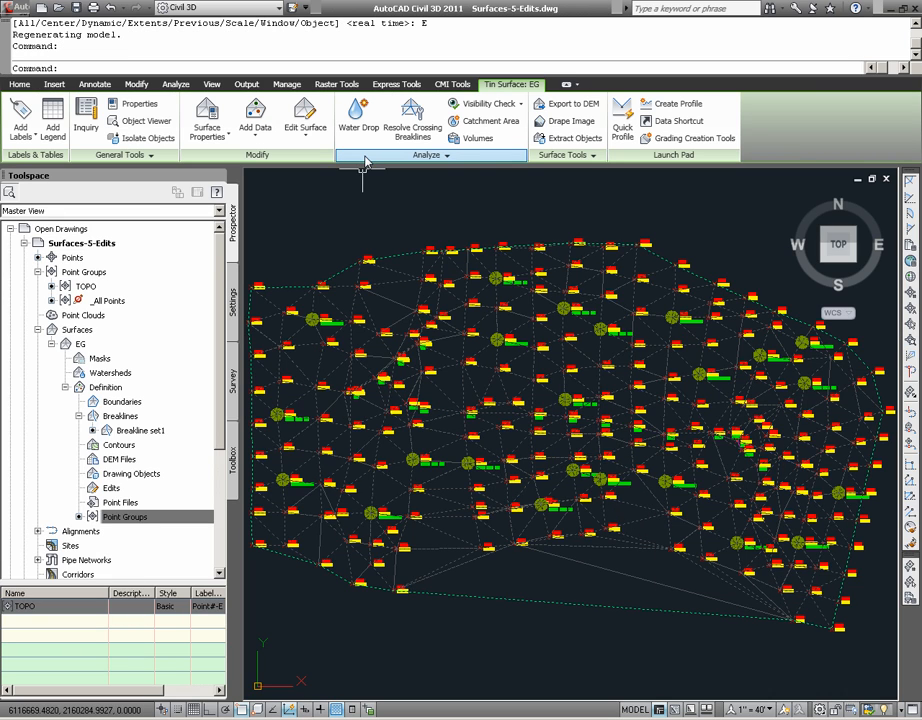
Start Delete Line to remove unwanted triangle edges from the EG surface
{"action": "left_click", "coordinate": [304, 120]}
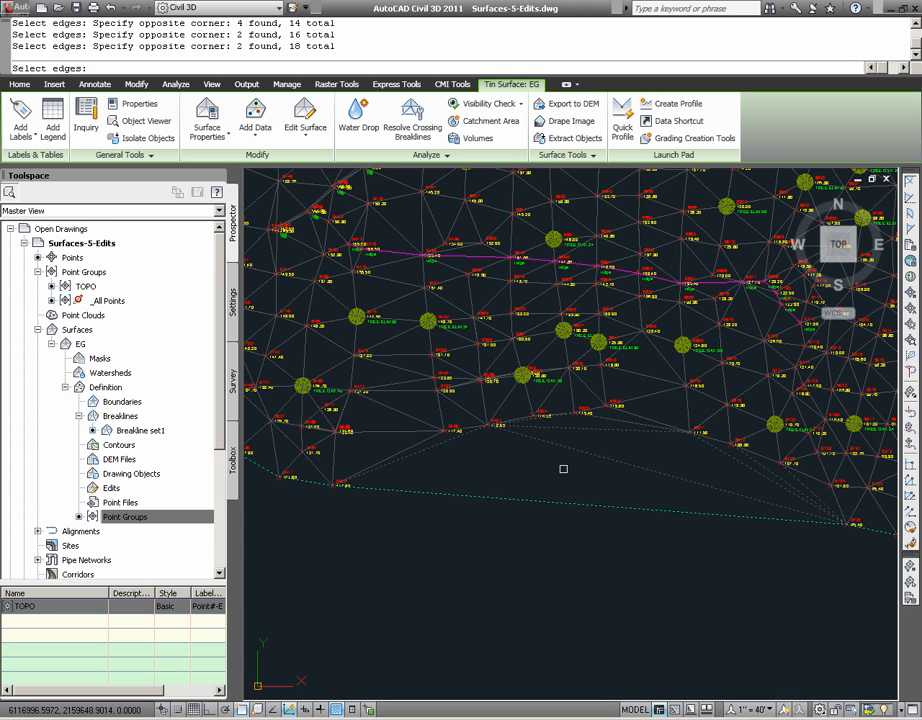
{"action": "mouse_move", "coordinate": [564, 468]}
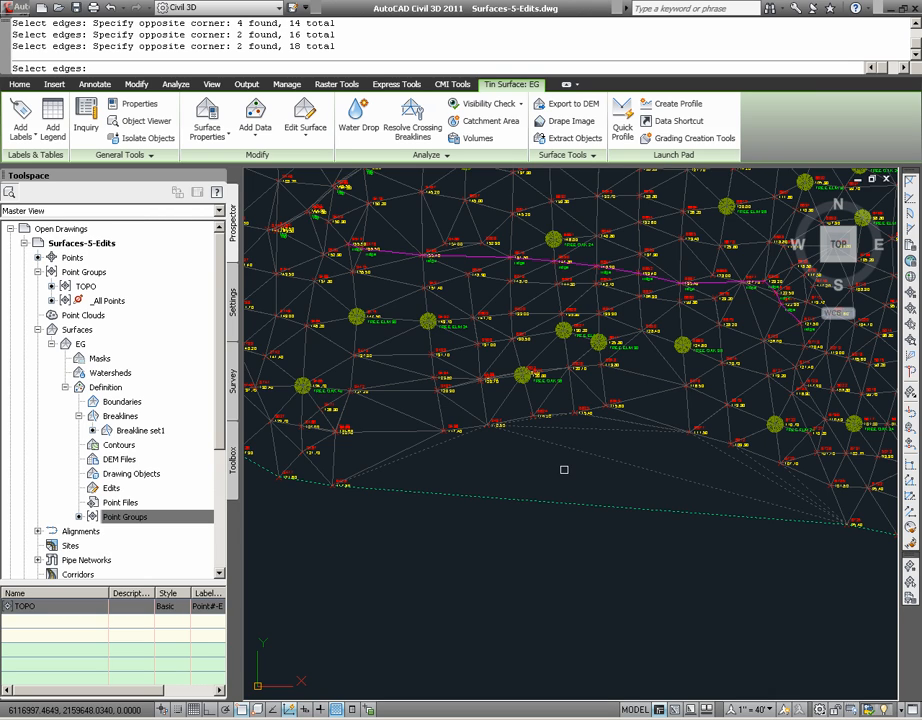
{"action": "mouse_move", "coordinate": [564, 470]}
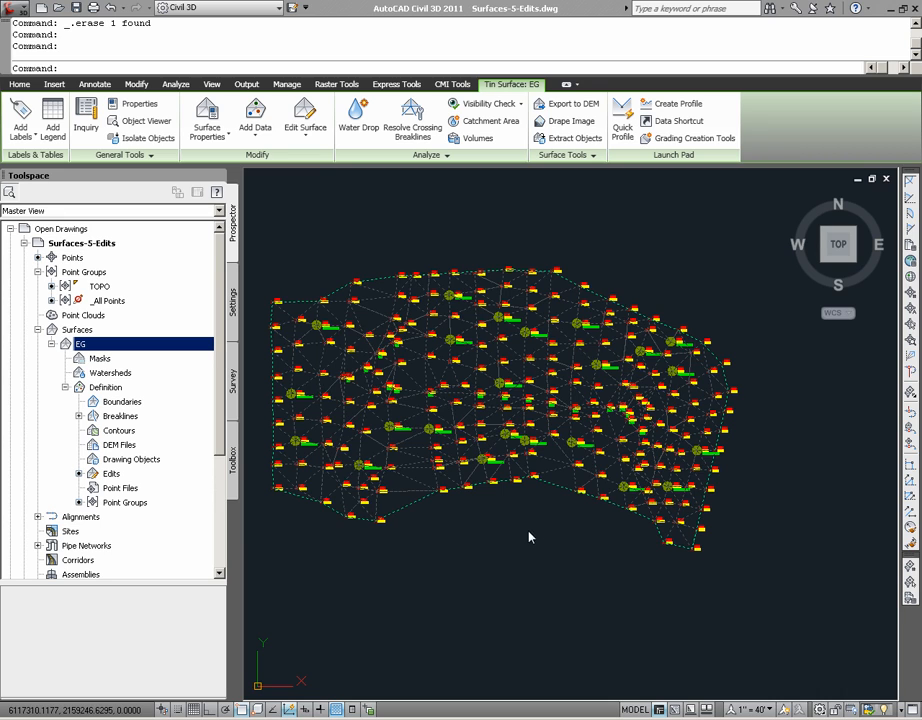
{"action": "mouse_move", "coordinate": [536, 528]}
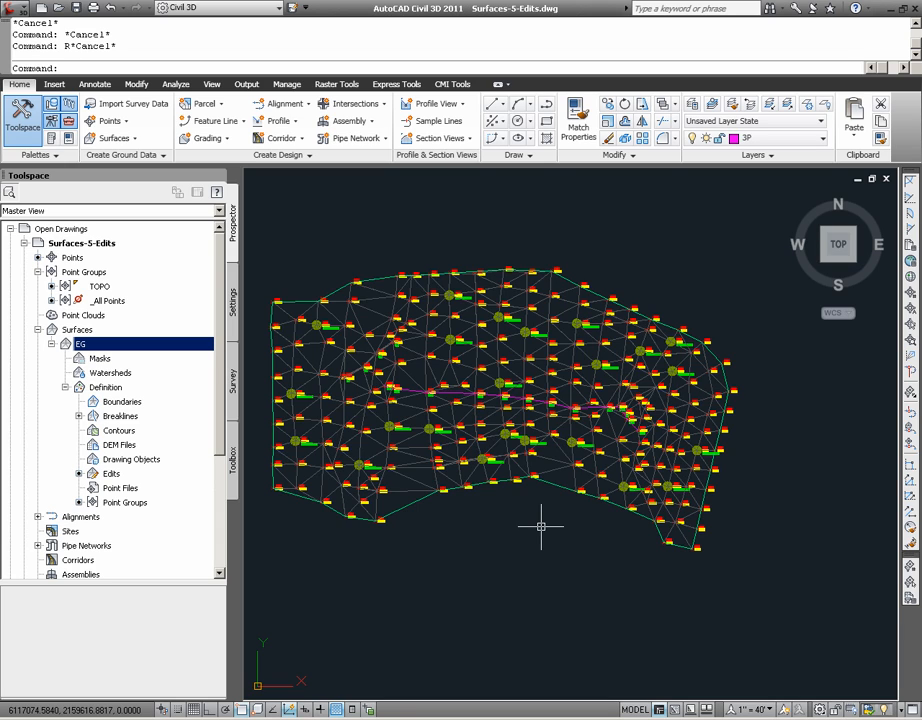
{"action": "mouse_move", "coordinate": [540, 524]}
{"action": "type", "text": "REC"}
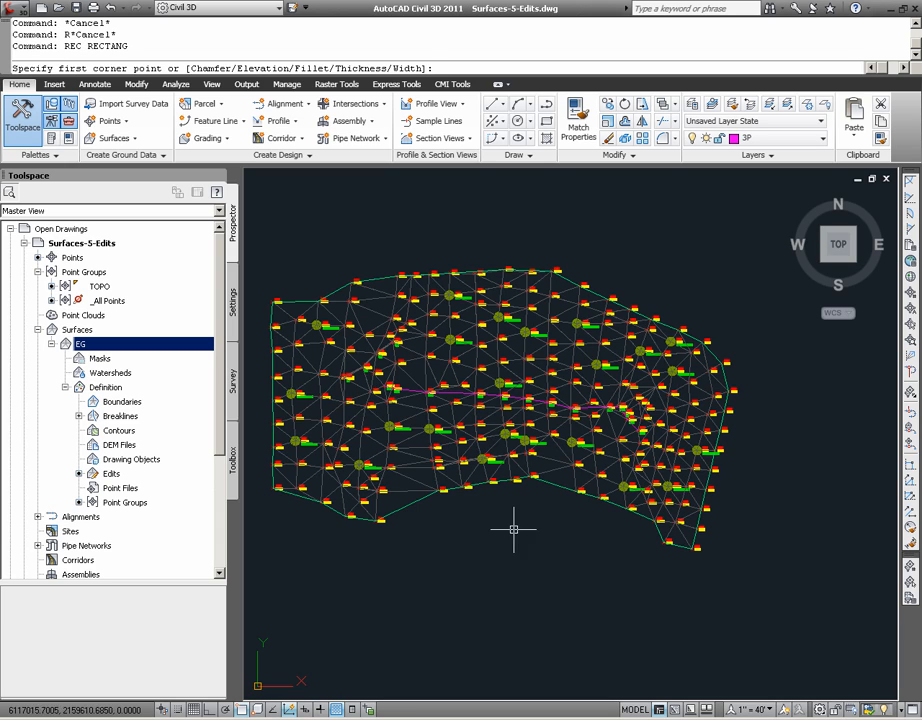
Draw a rectangle over the central part of the EG surface triangulation
{"action": "left_click", "coordinate": [344, 316]}
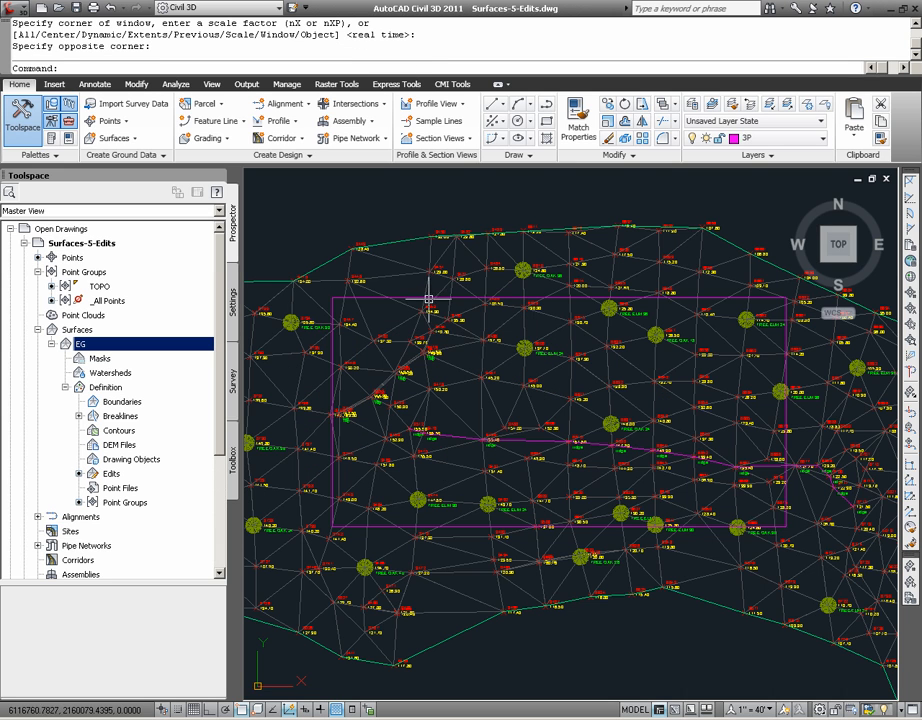
{"action": "left_click", "coordinate": [396, 300]}
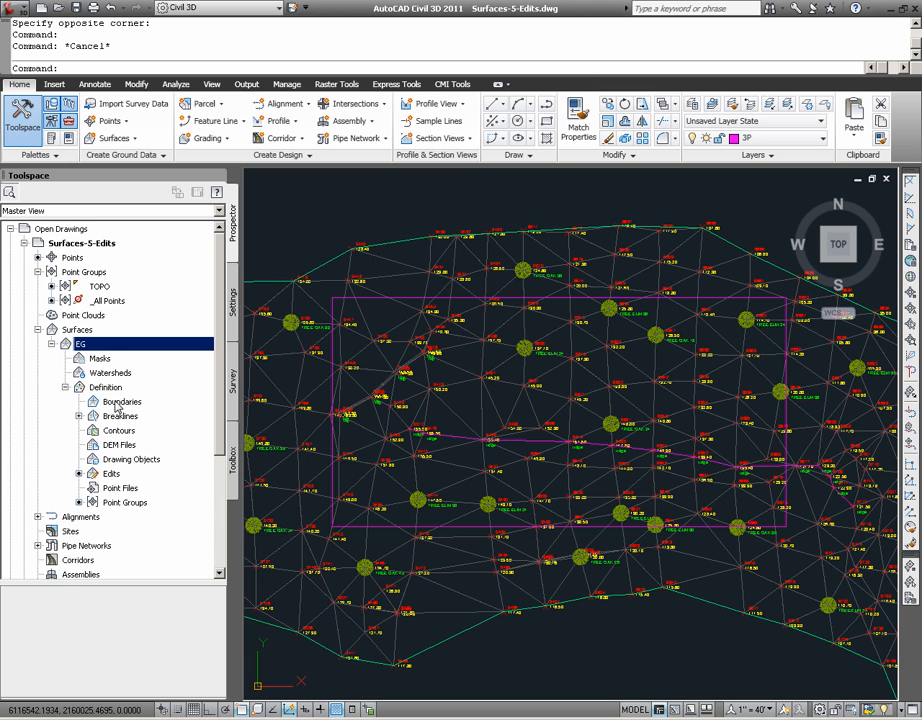
Add an outer boundary named OUTER to the EG surface definition
{"action": "right_click", "coordinate": [120, 400]}
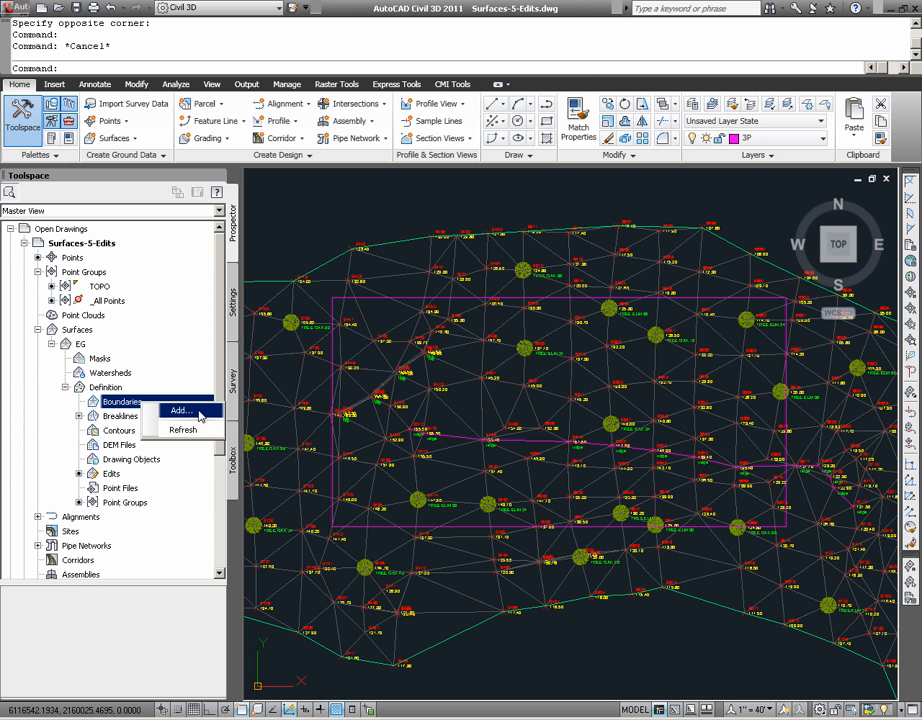
{"action": "left_click", "coordinate": [180, 410]}
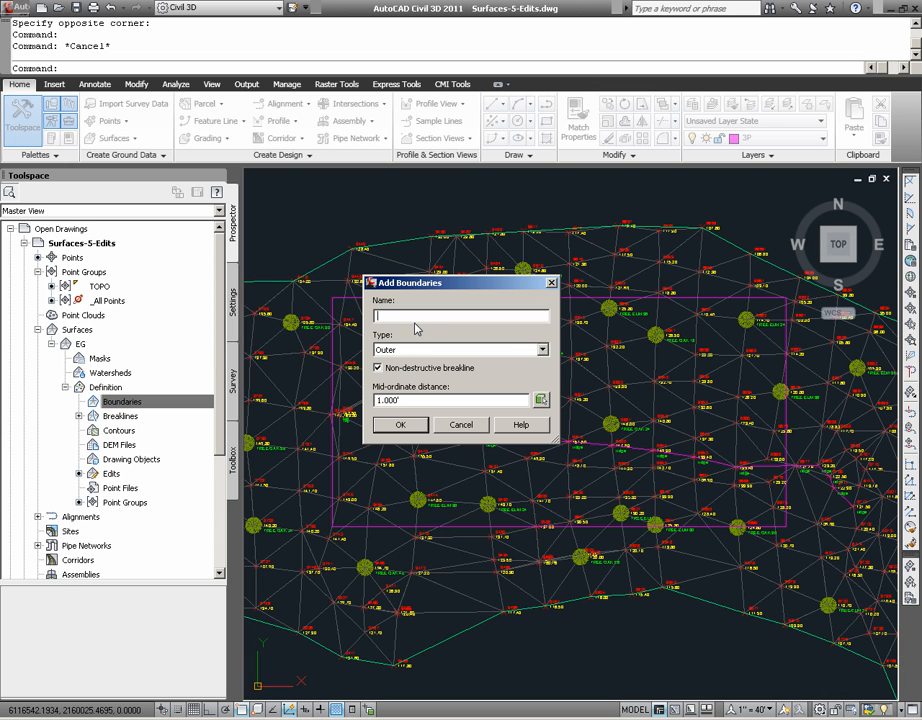
{"action": "mouse_move", "coordinate": [572, 330]}
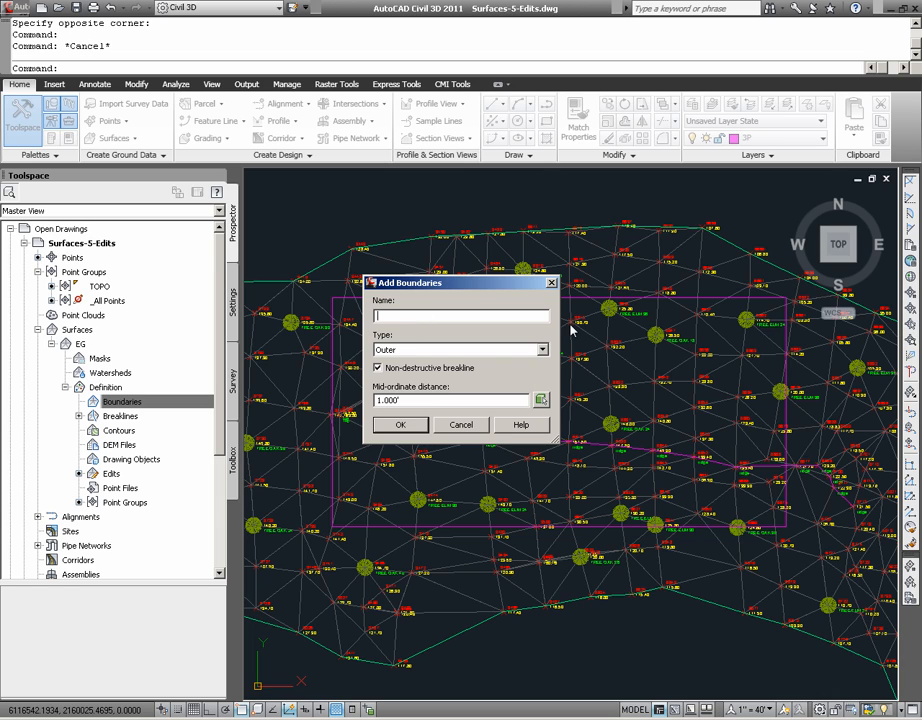
{"action": "type", "text": "OUTER"}
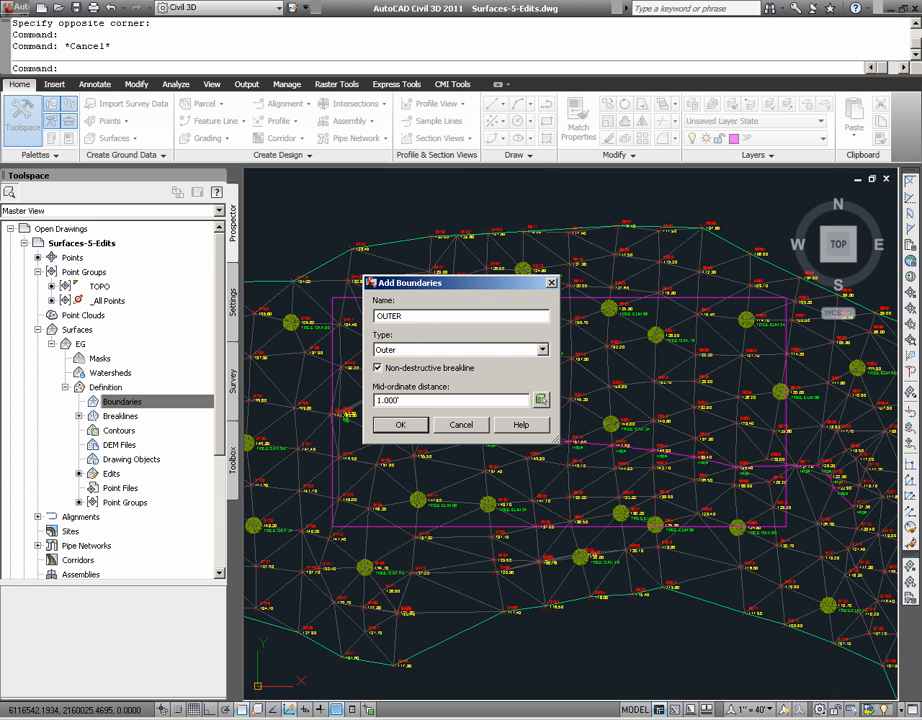
{"action": "left_click", "coordinate": [400, 424]}
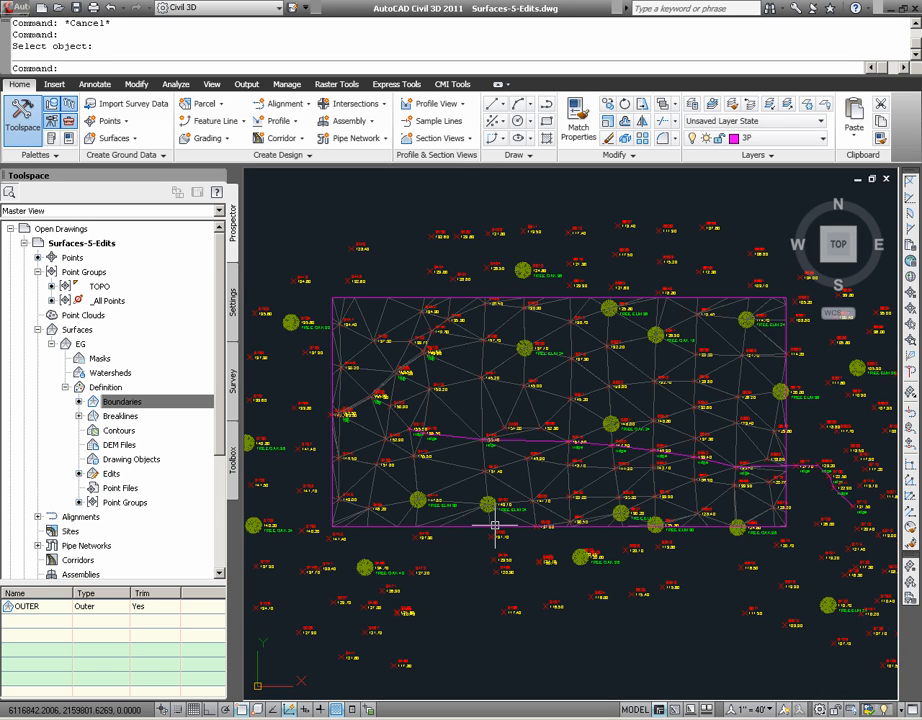
{"action": "mouse_move", "coordinate": [506, 522]}
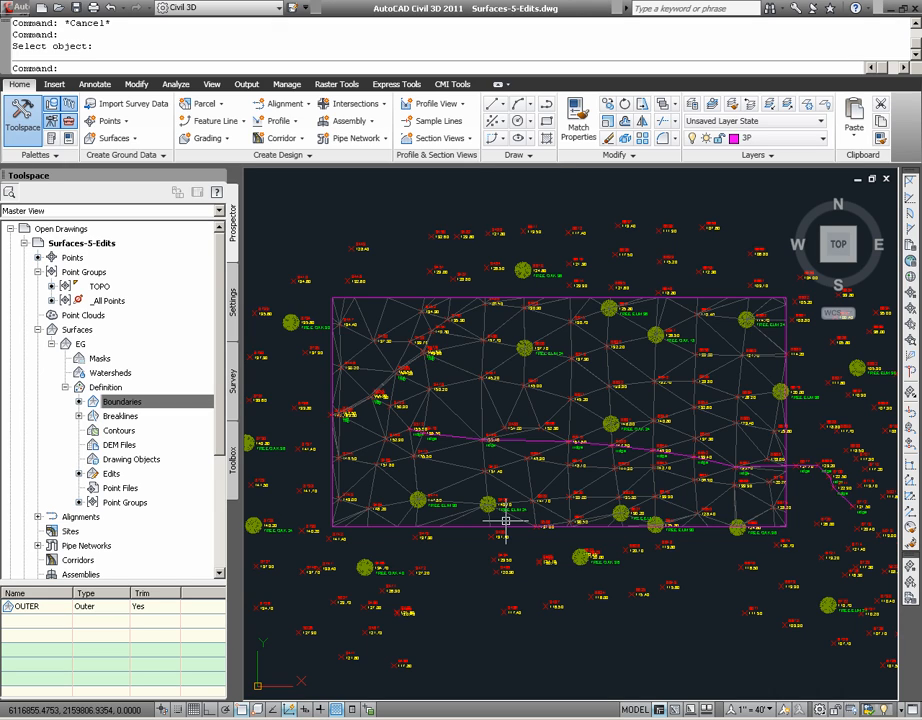
{"action": "mouse_move", "coordinate": [548, 556]}
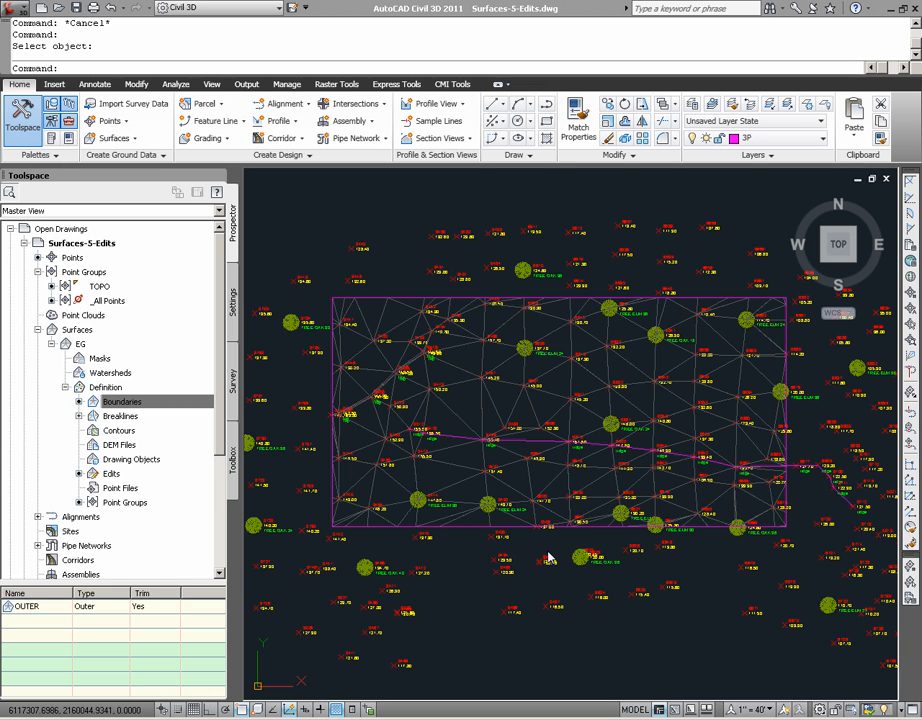
{"action": "mouse_move", "coordinate": [478, 412]}
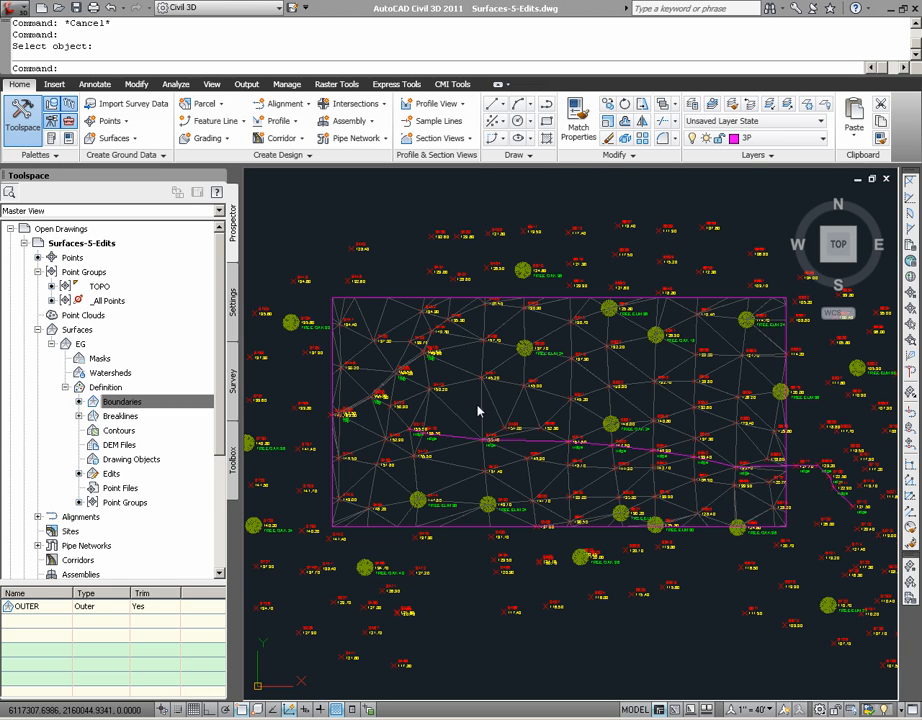
Open Surface Properties for the EG surface selected in the drawing
{"action": "left_click", "coordinate": [506, 424]}
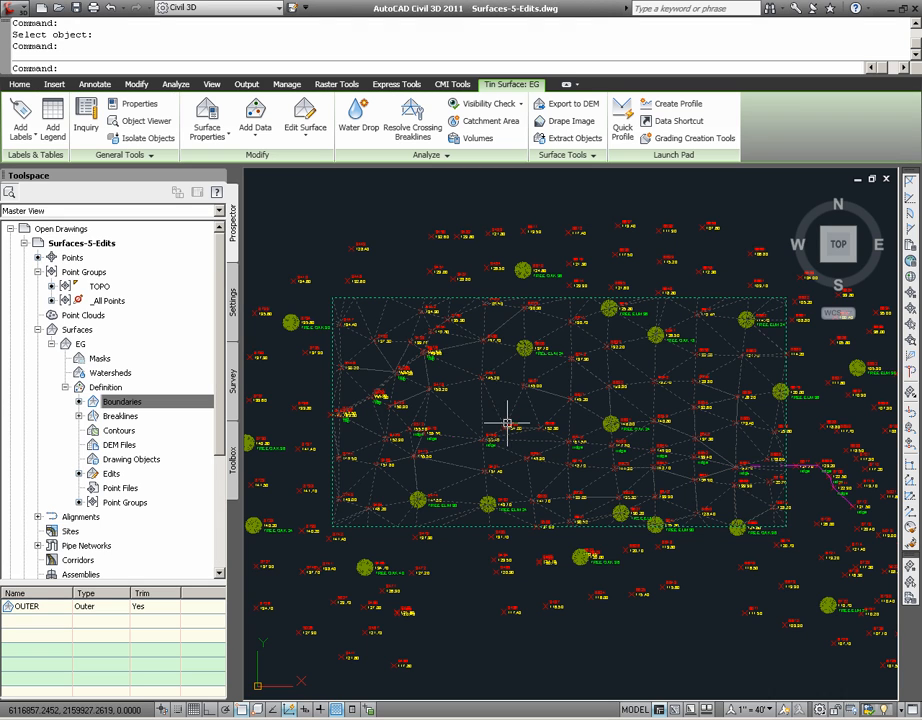
{"action": "right_click", "coordinate": [508, 422]}
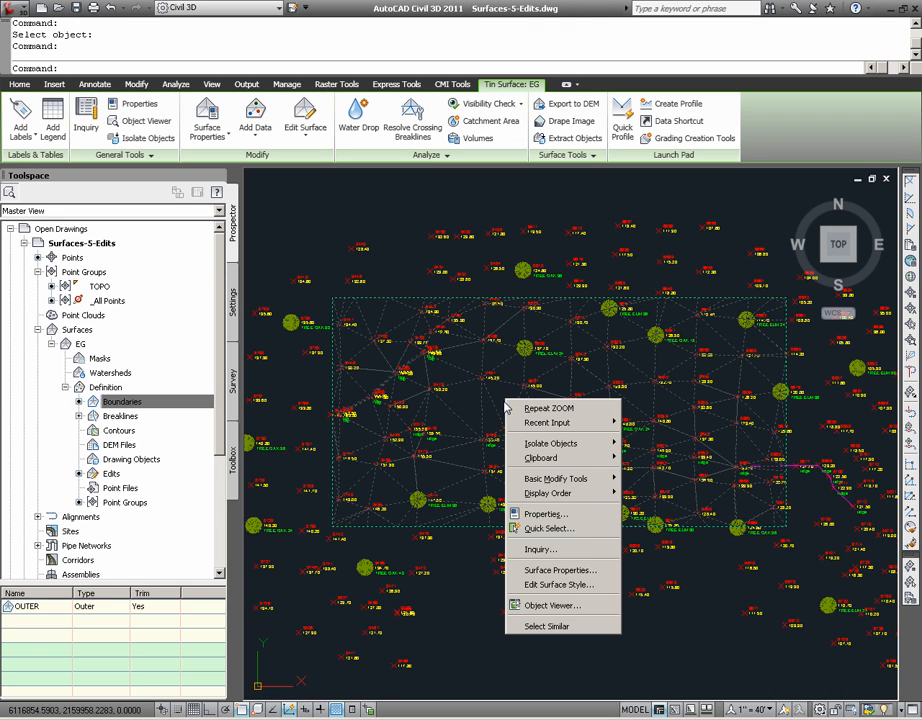
{"action": "mouse_move", "coordinate": [560, 570]}
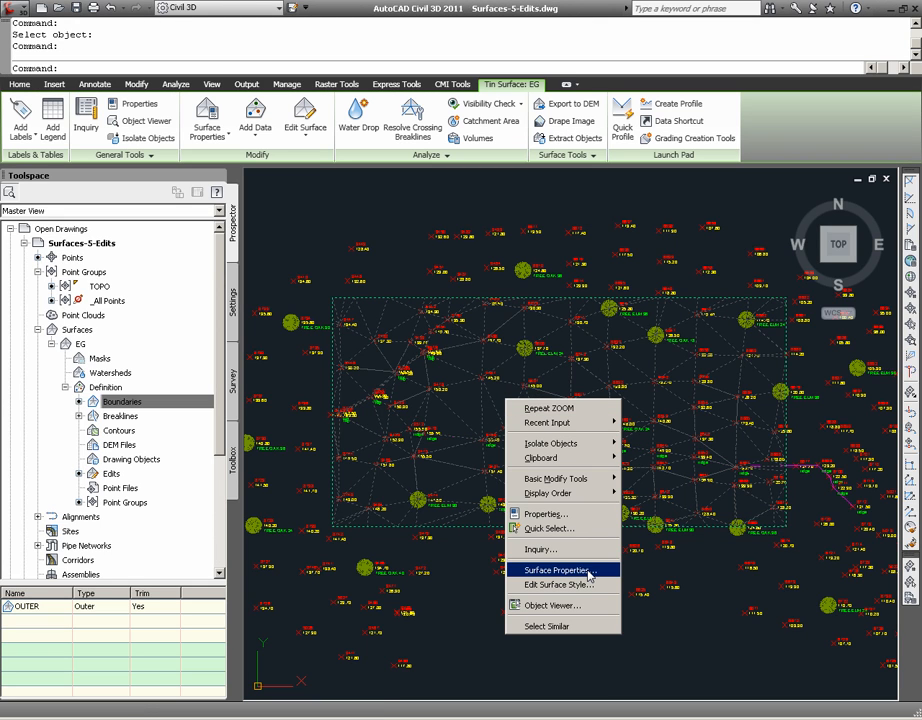
{"action": "left_click", "coordinate": [562, 570]}
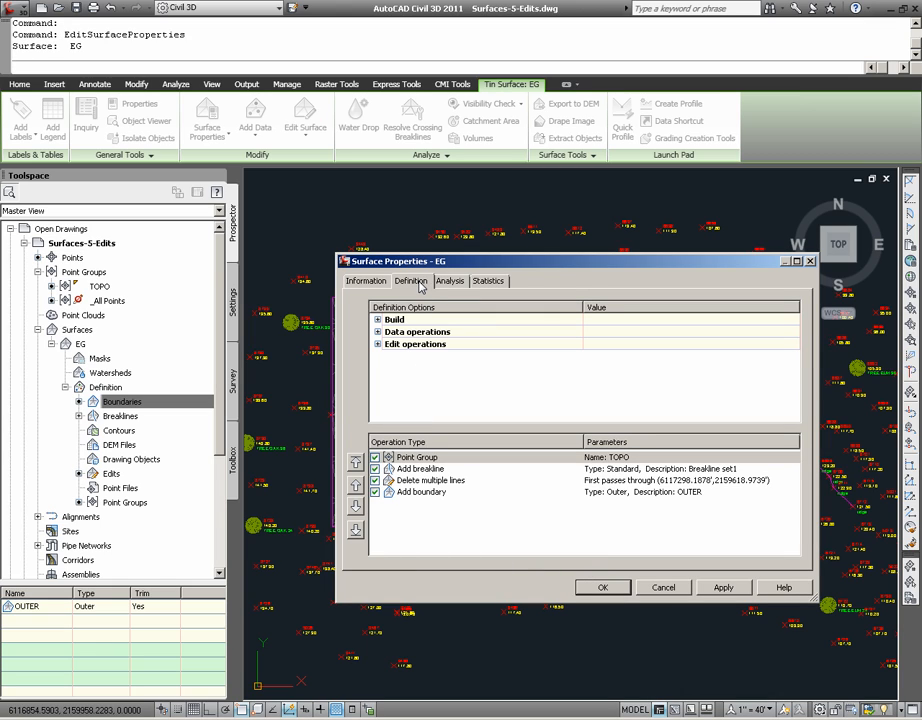
{"action": "mouse_move", "coordinate": [484, 378]}
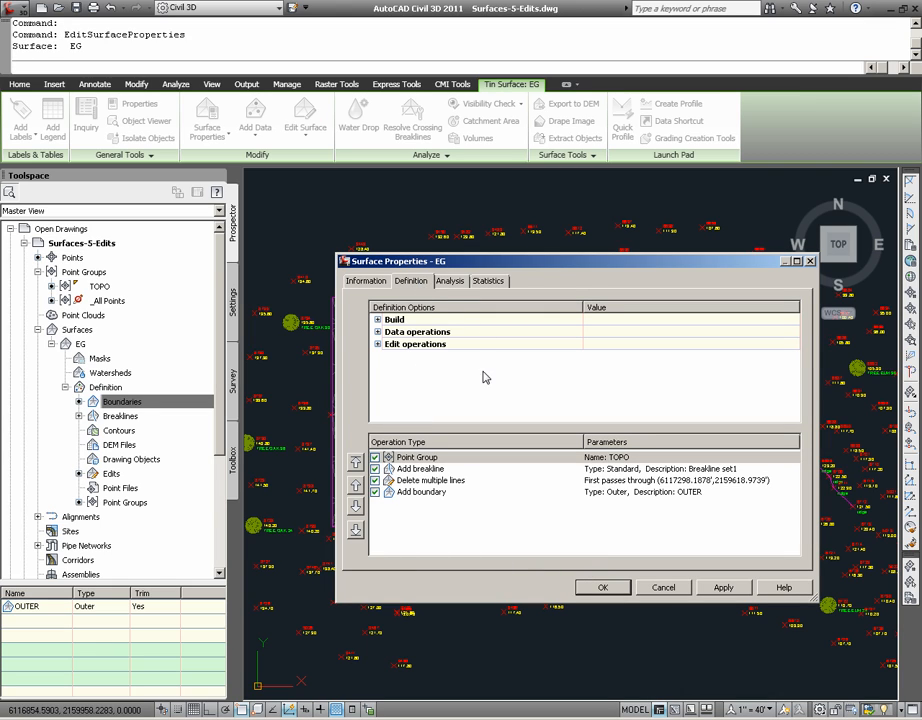
{"action": "mouse_move", "coordinate": [472, 450]}
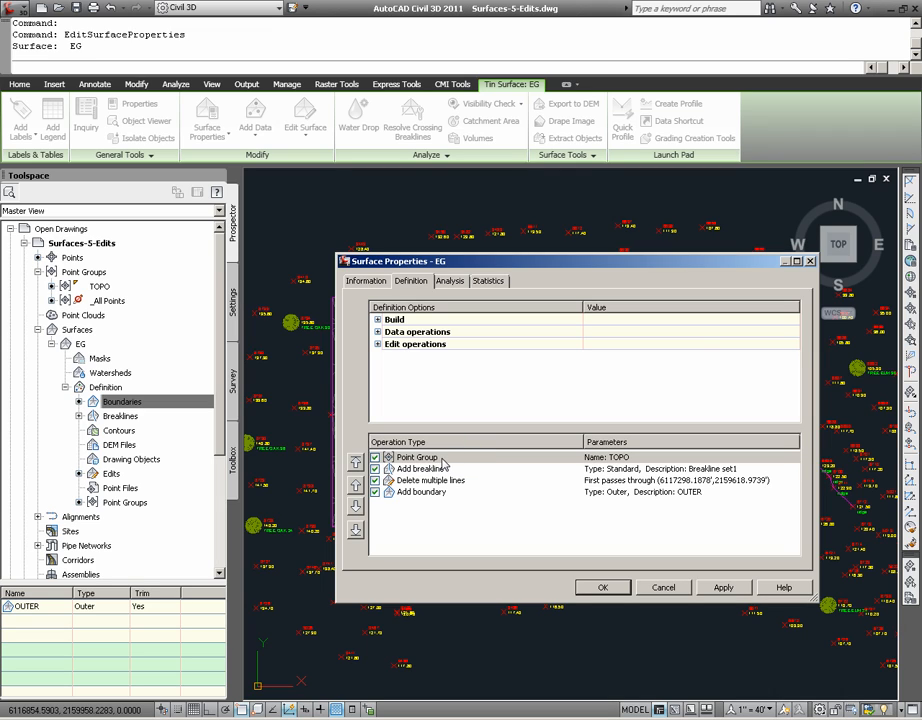
Review EG's definition operations: TOPO point group, deleted lines and OUTER boundary
{"action": "left_click", "coordinate": [418, 456]}
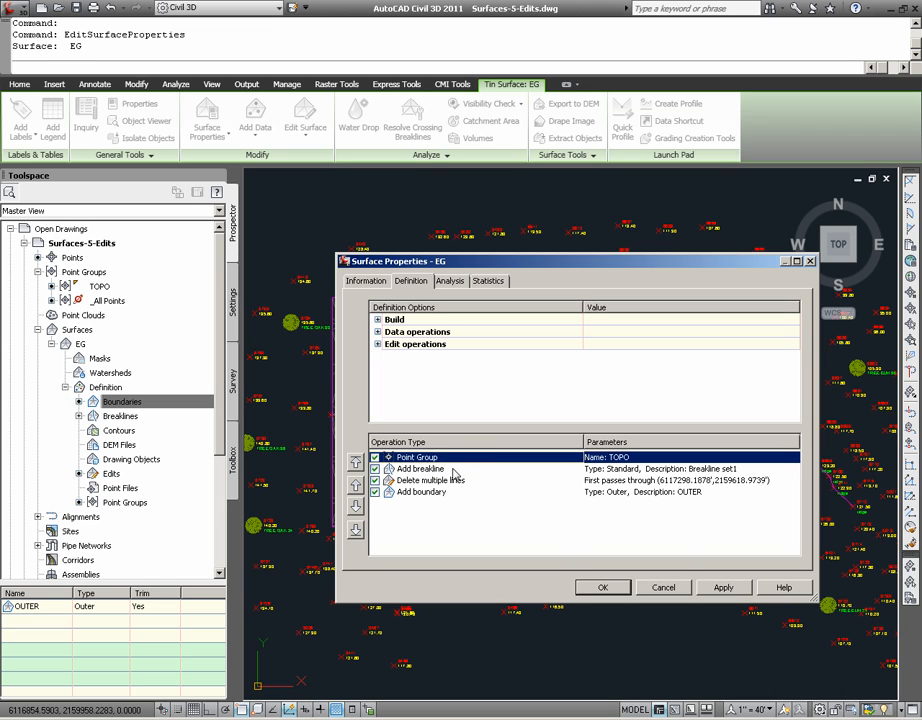
{"action": "left_click", "coordinate": [430, 480]}
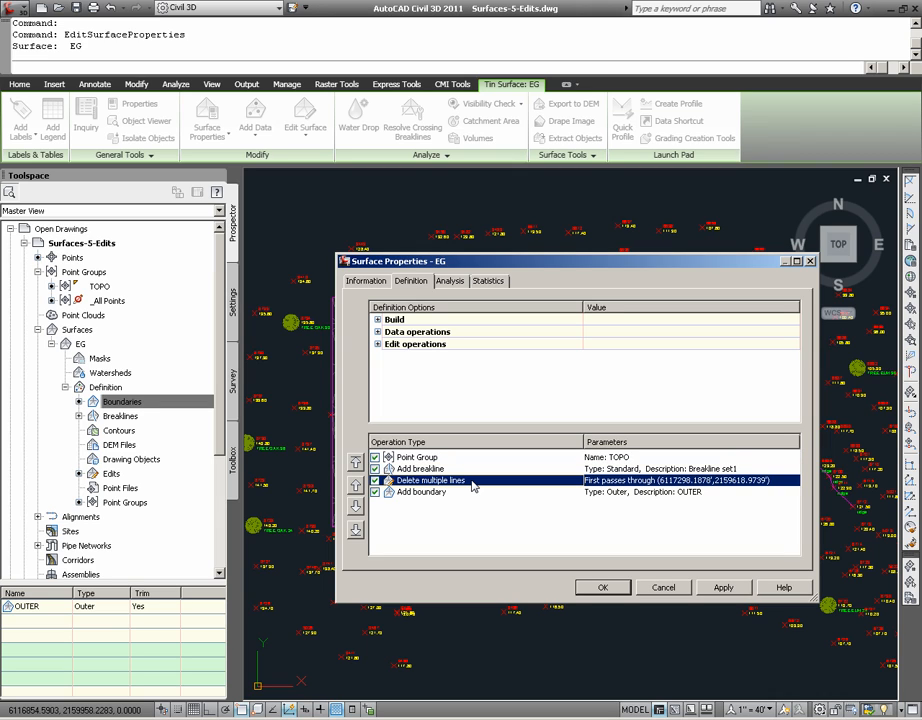
{"action": "mouse_move", "coordinate": [458, 496]}
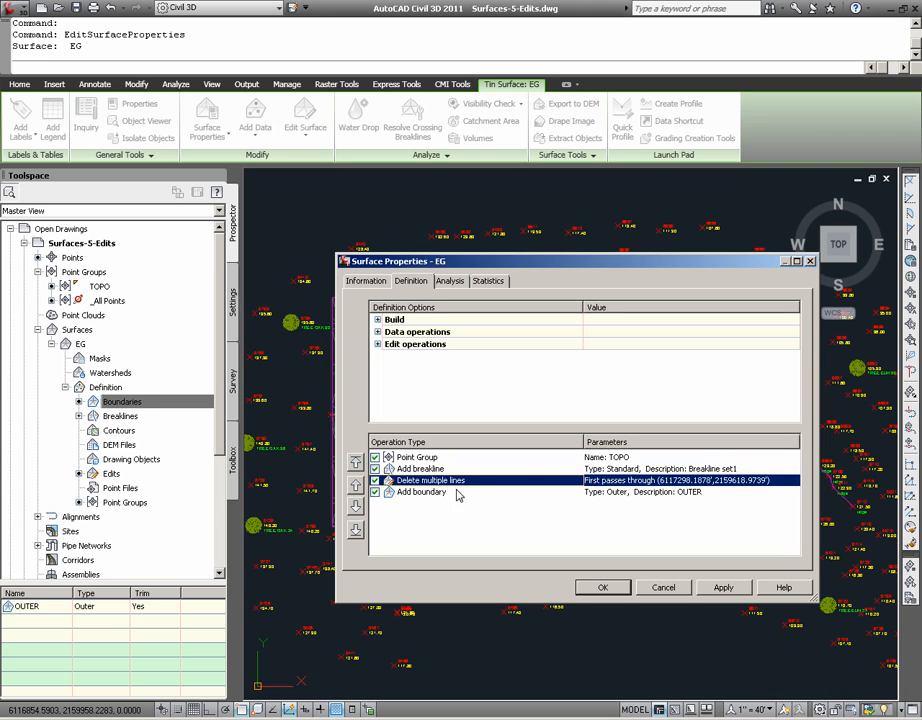
{"action": "left_click", "coordinate": [420, 492]}
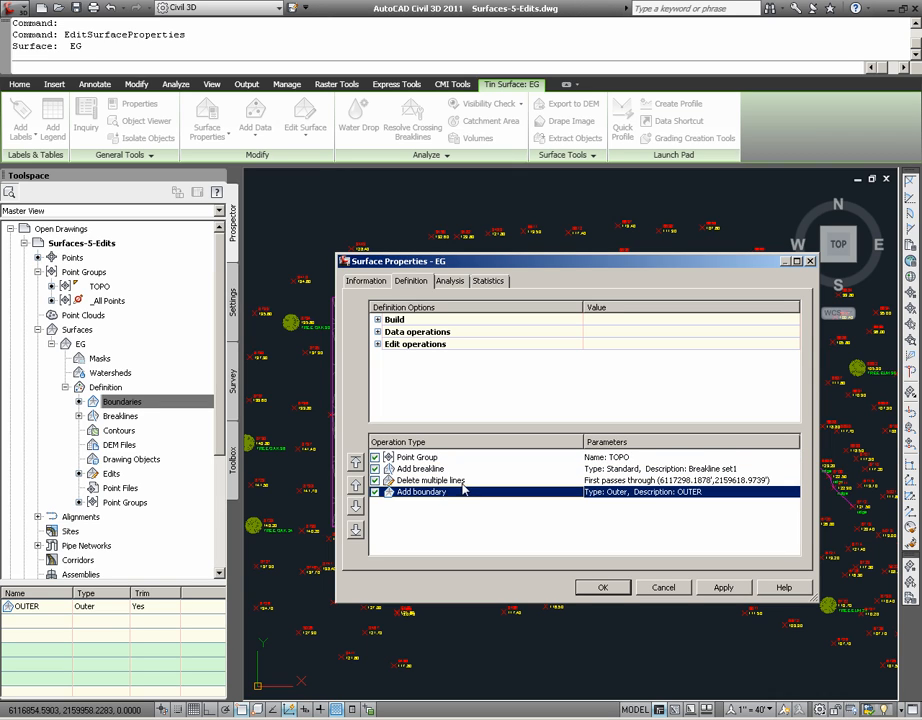
{"action": "mouse_move", "coordinate": [460, 496]}
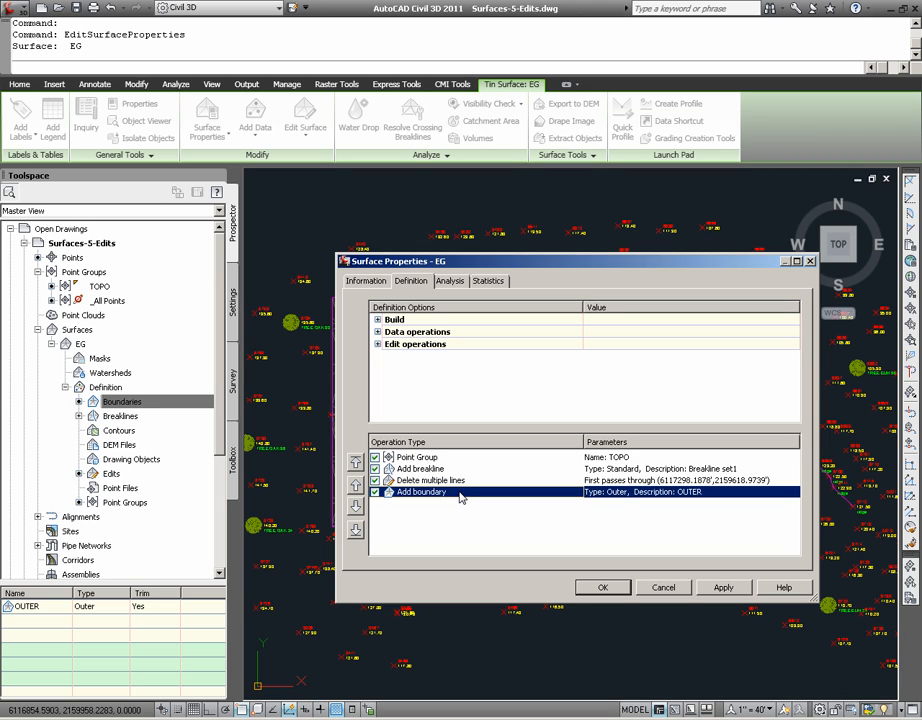
{"action": "mouse_move", "coordinate": [472, 512]}
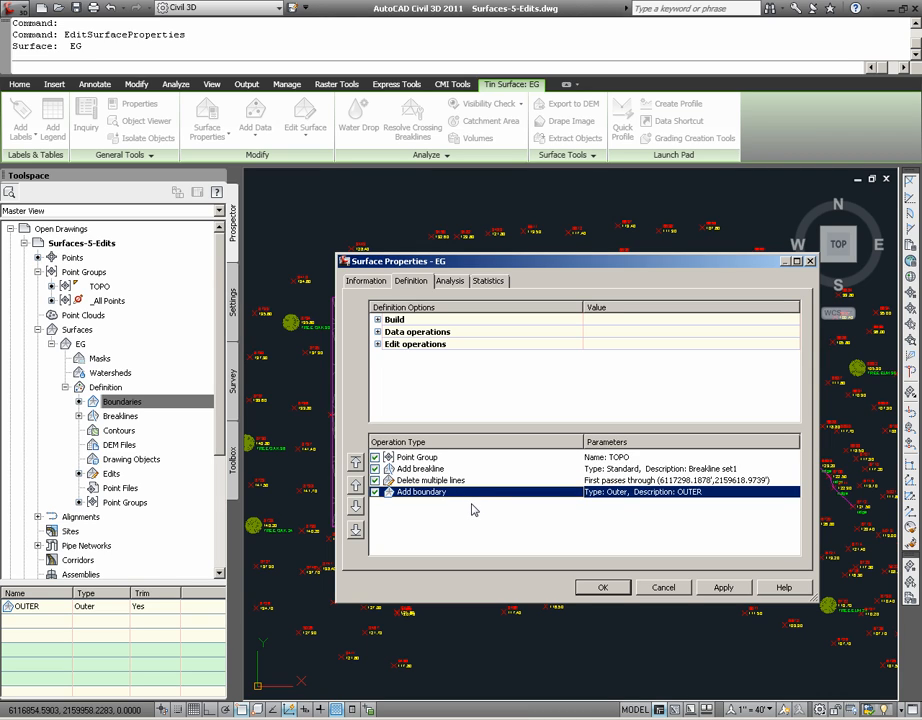
{"action": "mouse_move", "coordinate": [440, 490]}
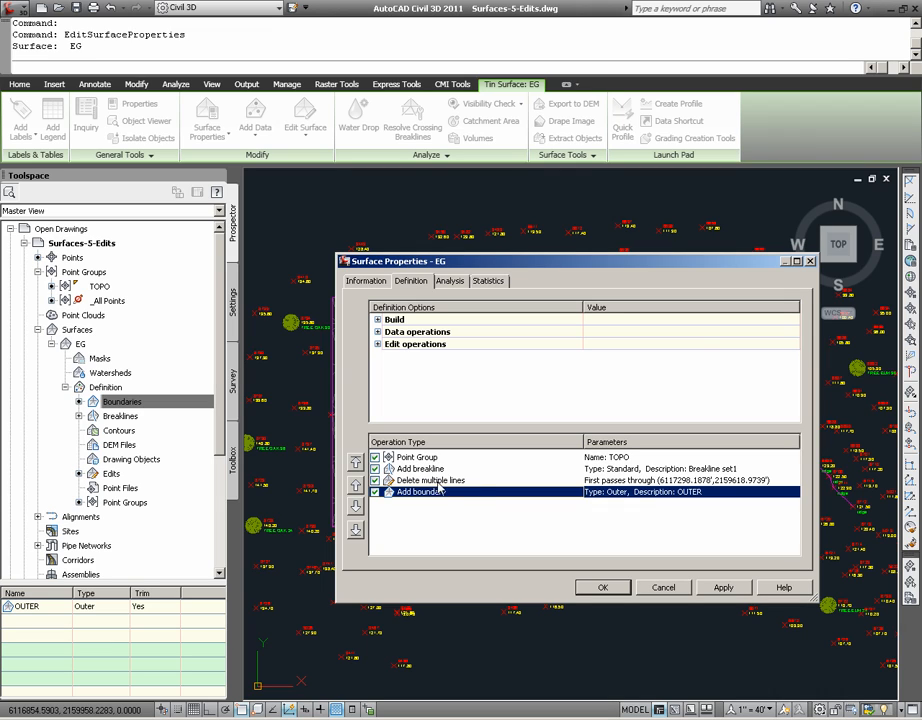
{"action": "mouse_move", "coordinate": [456, 510]}
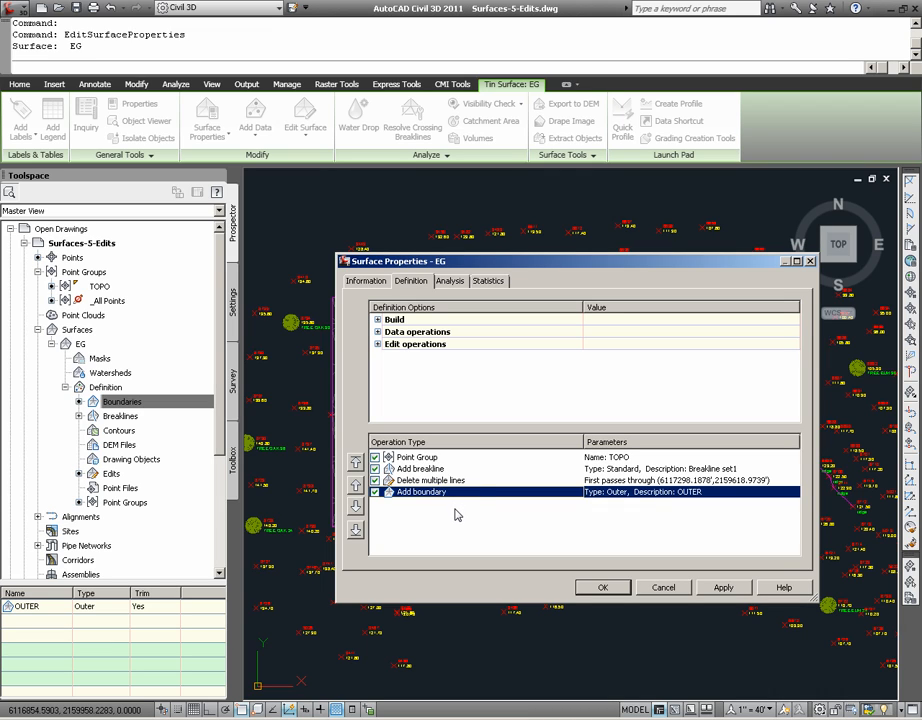
{"action": "mouse_move", "coordinate": [460, 516]}
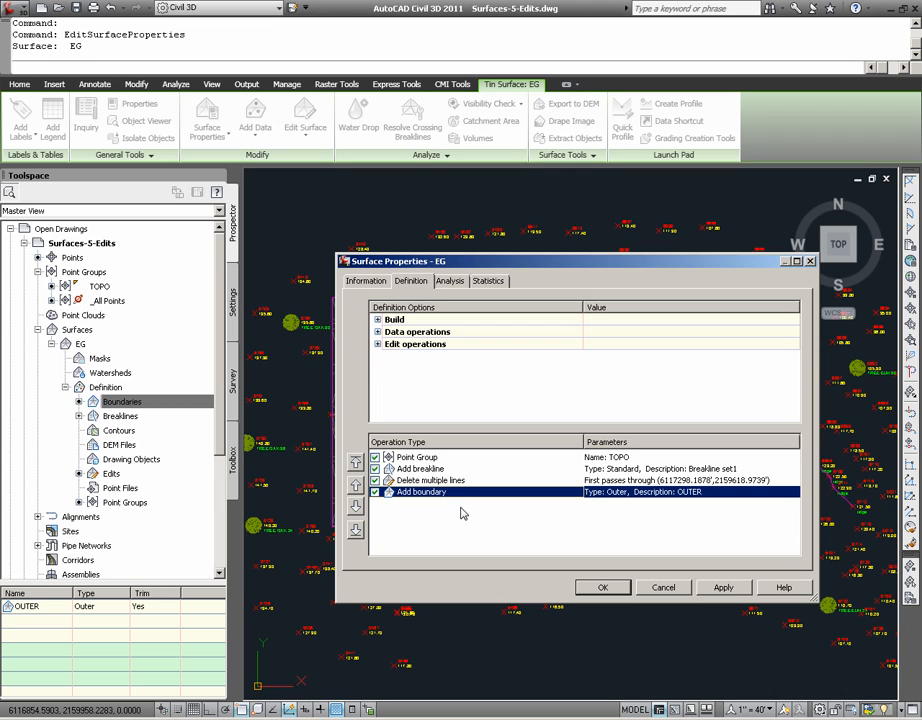
{"action": "mouse_move", "coordinate": [452, 470]}
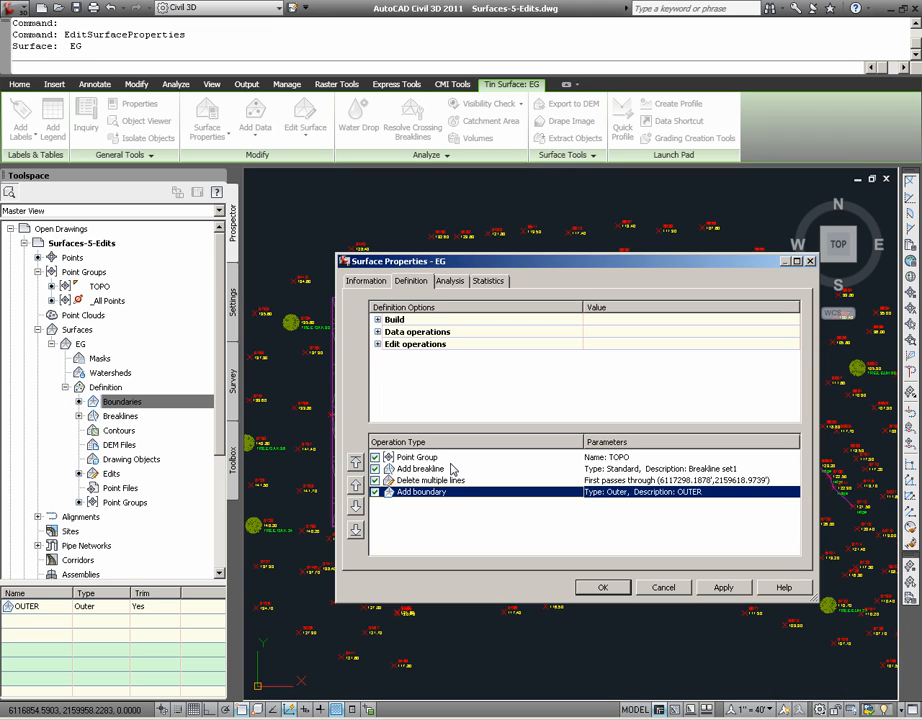
{"action": "mouse_move", "coordinate": [456, 504]}
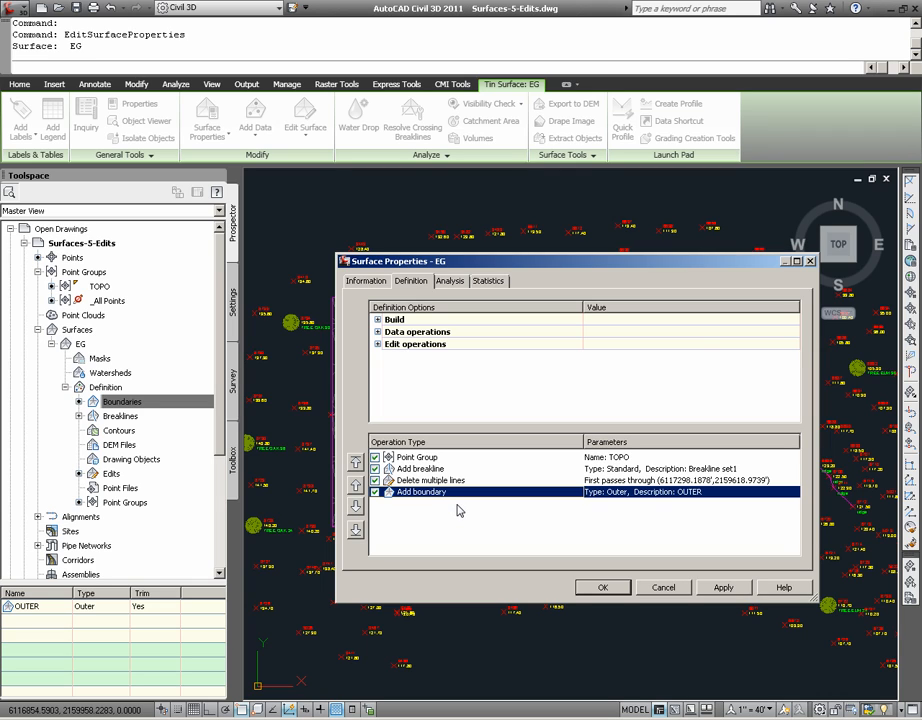
{"action": "left_click", "coordinate": [416, 456]}
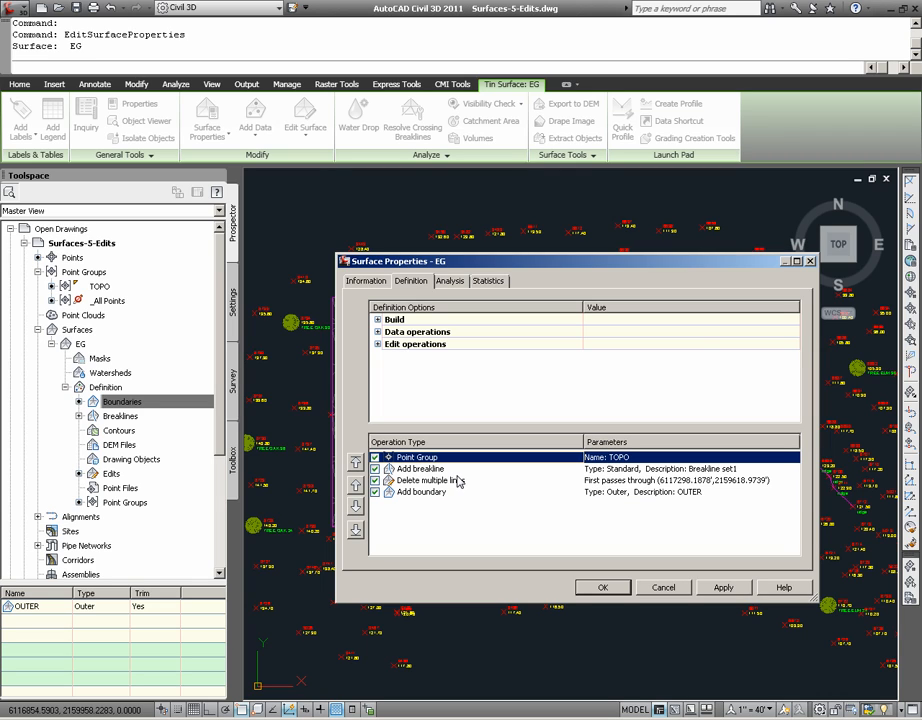
{"action": "mouse_move", "coordinate": [430, 464]}
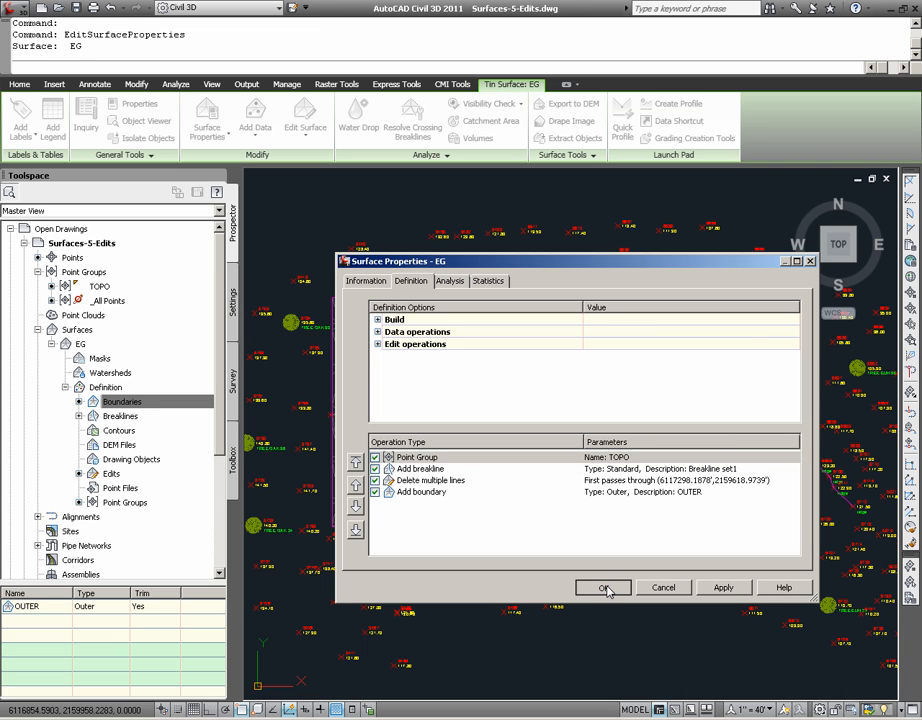
Accept the surface properties, then delete the point group from EG's definition
{"action": "left_click", "coordinate": [604, 588]}
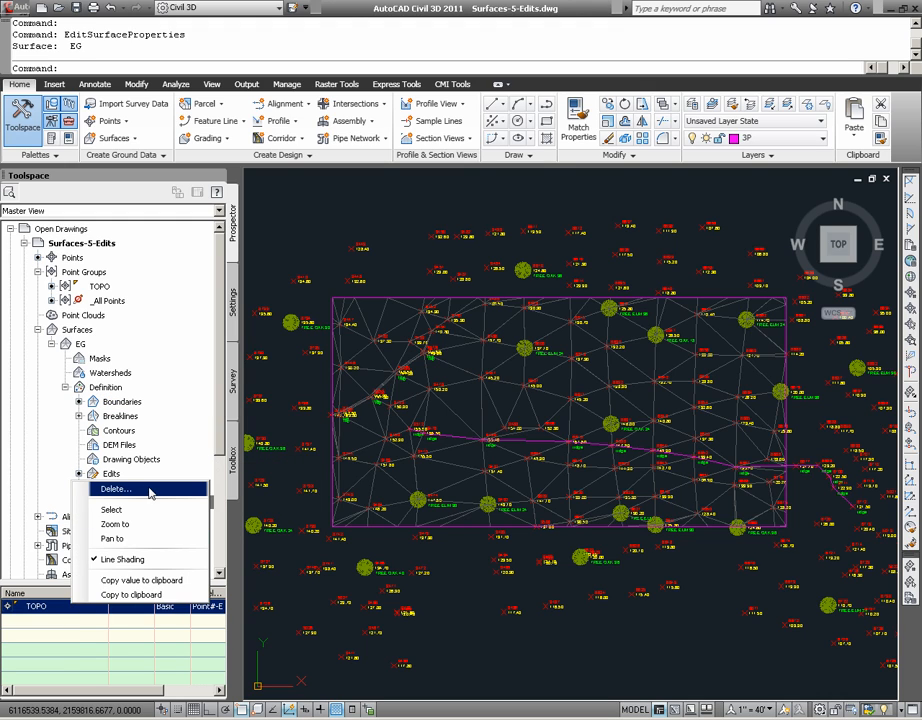
{"action": "left_click", "coordinate": [116, 488]}
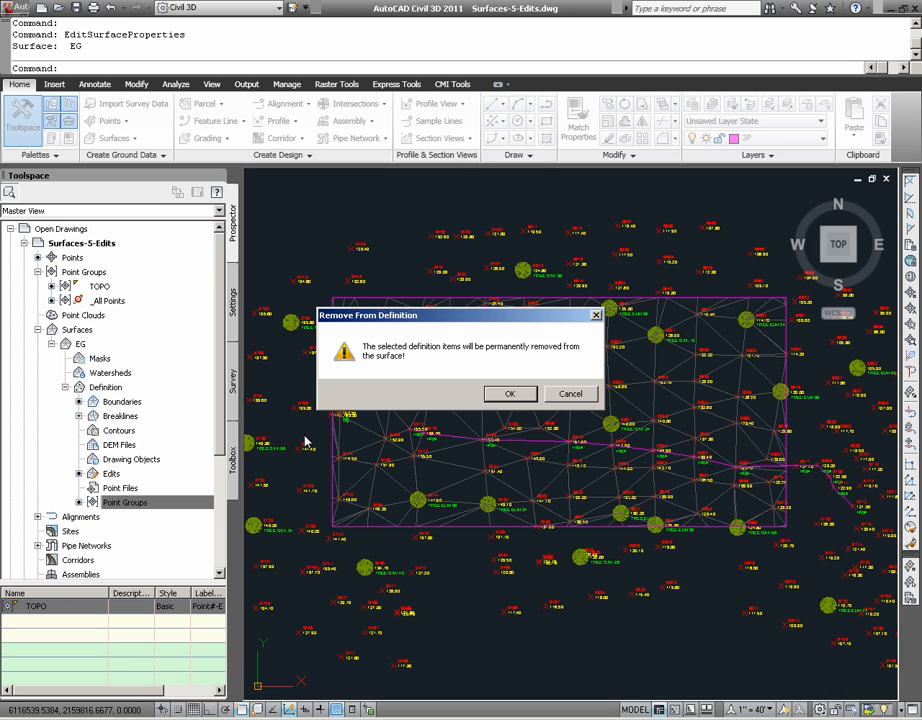
{"action": "left_click", "coordinate": [508, 392]}
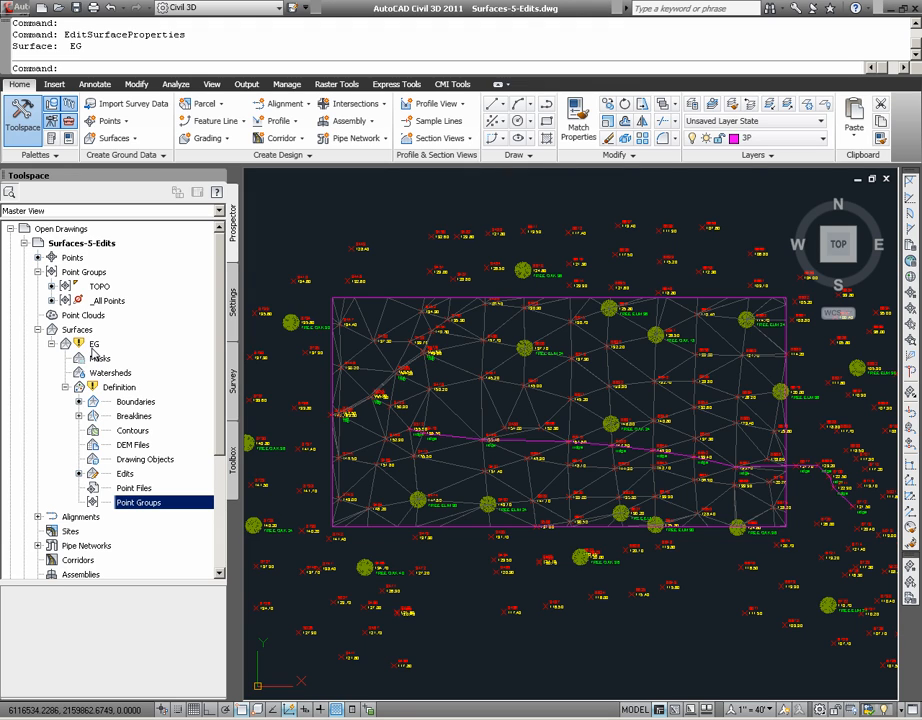
Bring up the EG surface's actions in Prospector to rebuild it
{"action": "right_click", "coordinate": [94, 344]}
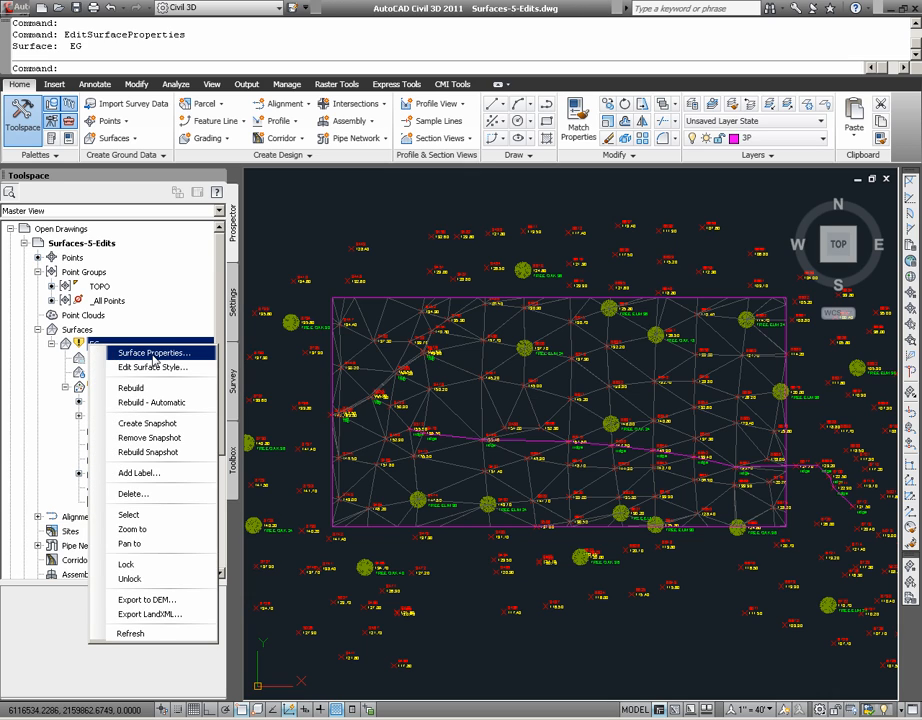
{"action": "mouse_move", "coordinate": [130, 388]}
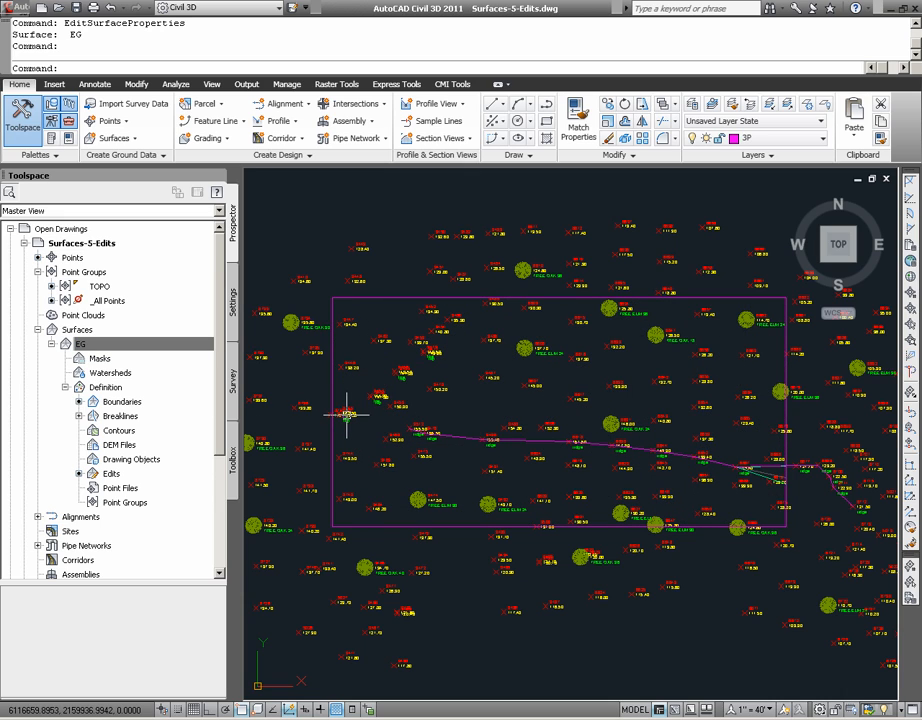
{"action": "mouse_move", "coordinate": [344, 414]}
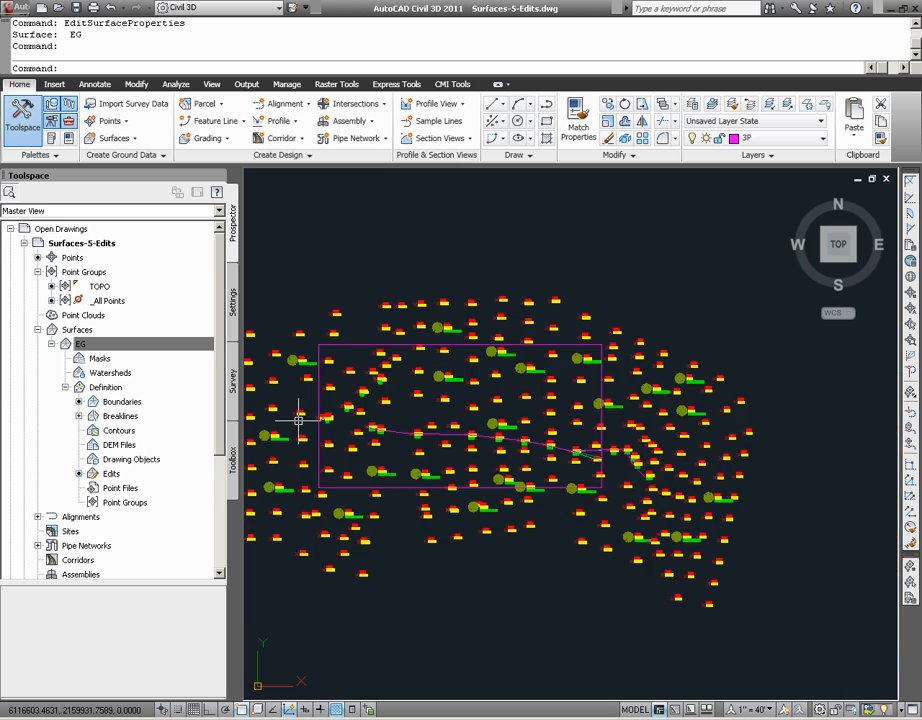
{"action": "mouse_move", "coordinate": [252, 482]}
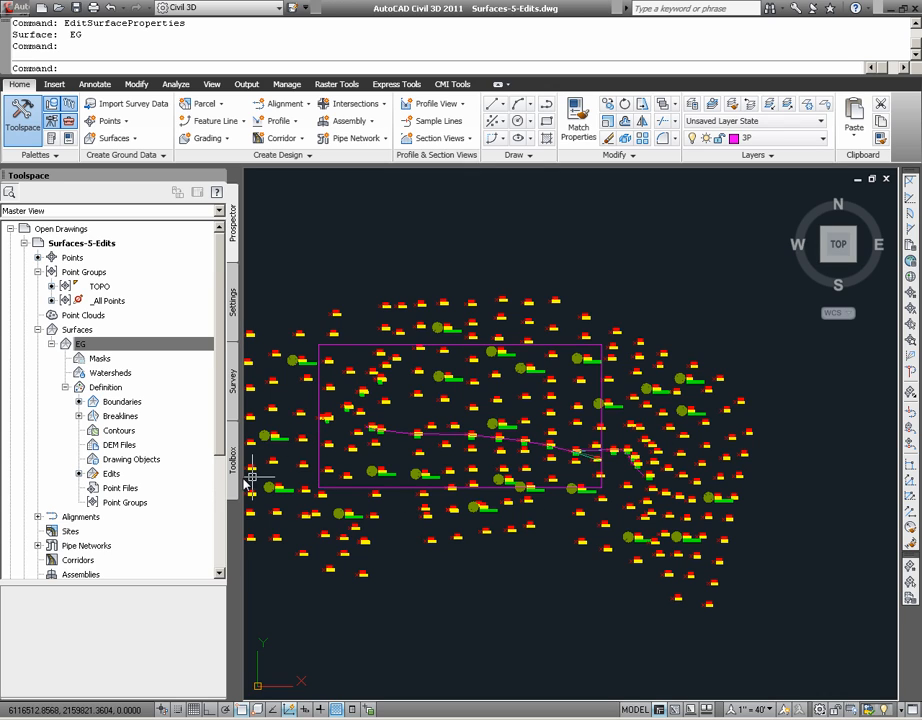
Add the TOPO point group back into the EG surface definition
{"action": "left_click", "coordinate": [124, 502]}
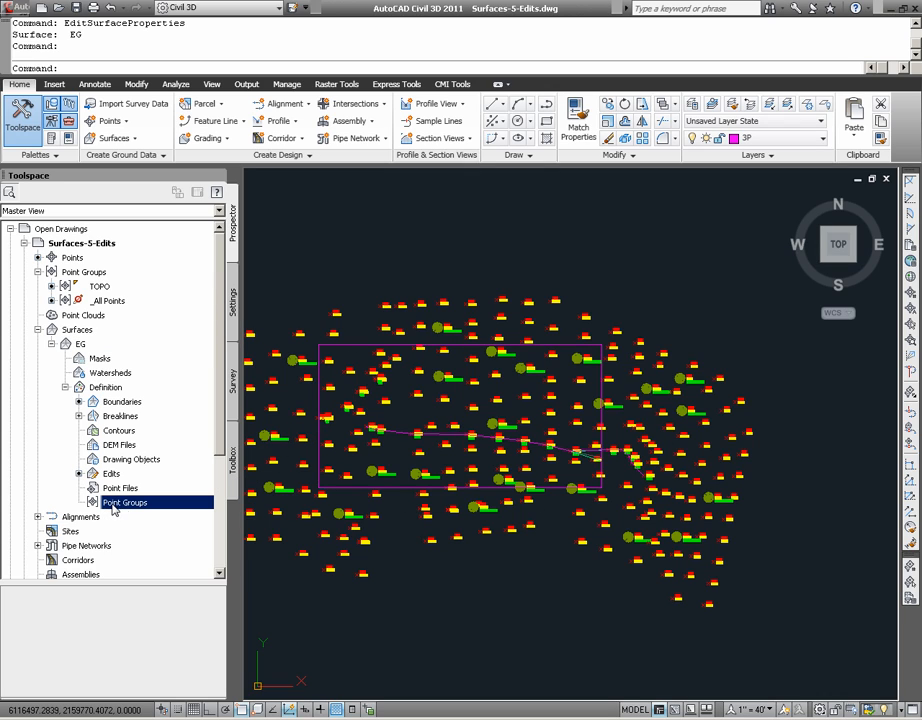
{"action": "right_click", "coordinate": [124, 502]}
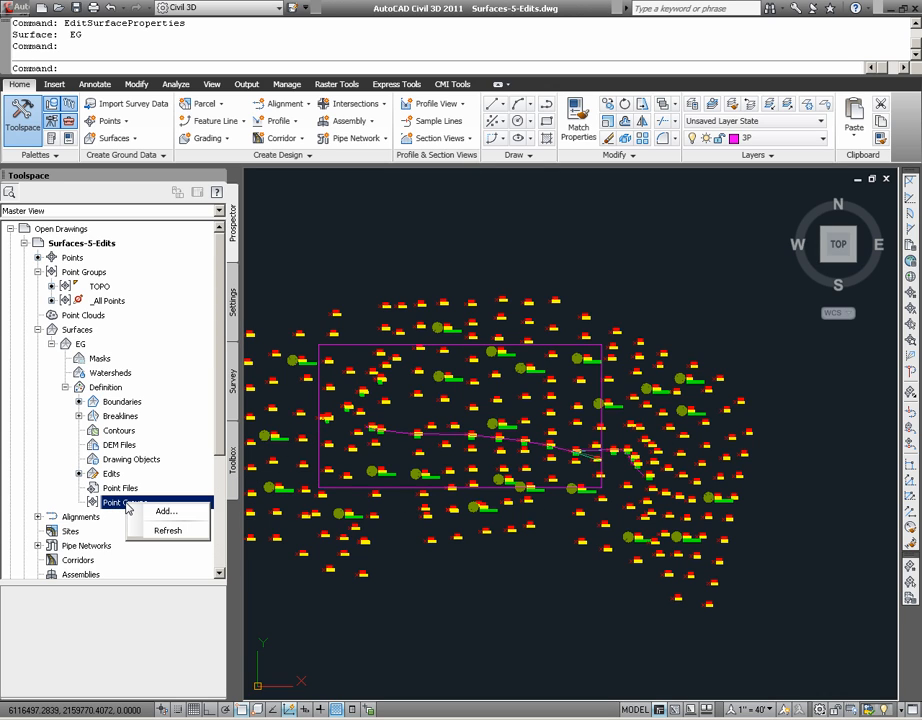
{"action": "mouse_move", "coordinate": [166, 512]}
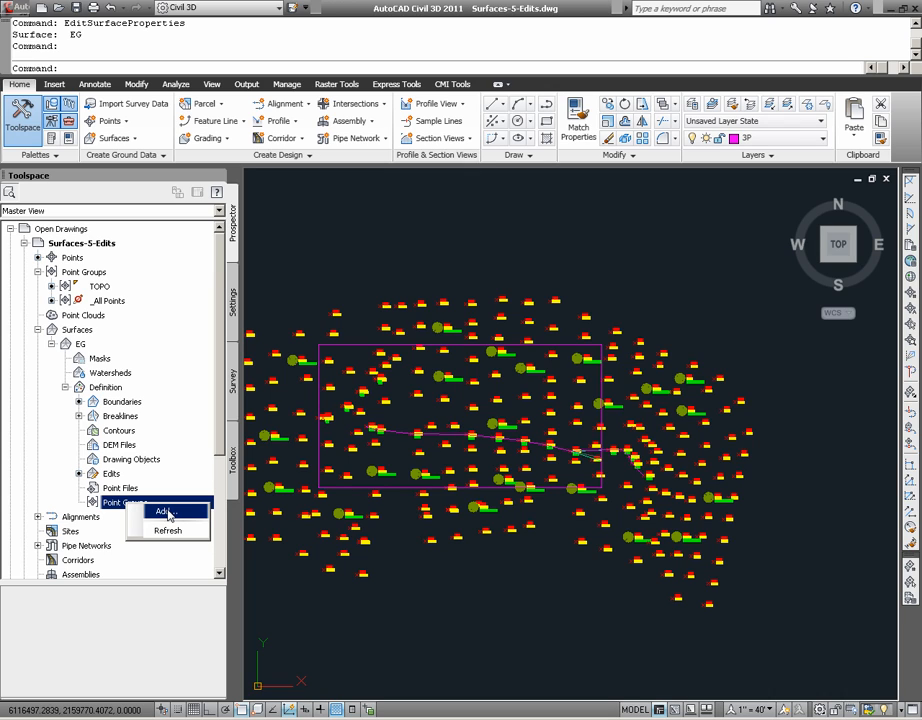
{"action": "left_click", "coordinate": [164, 512]}
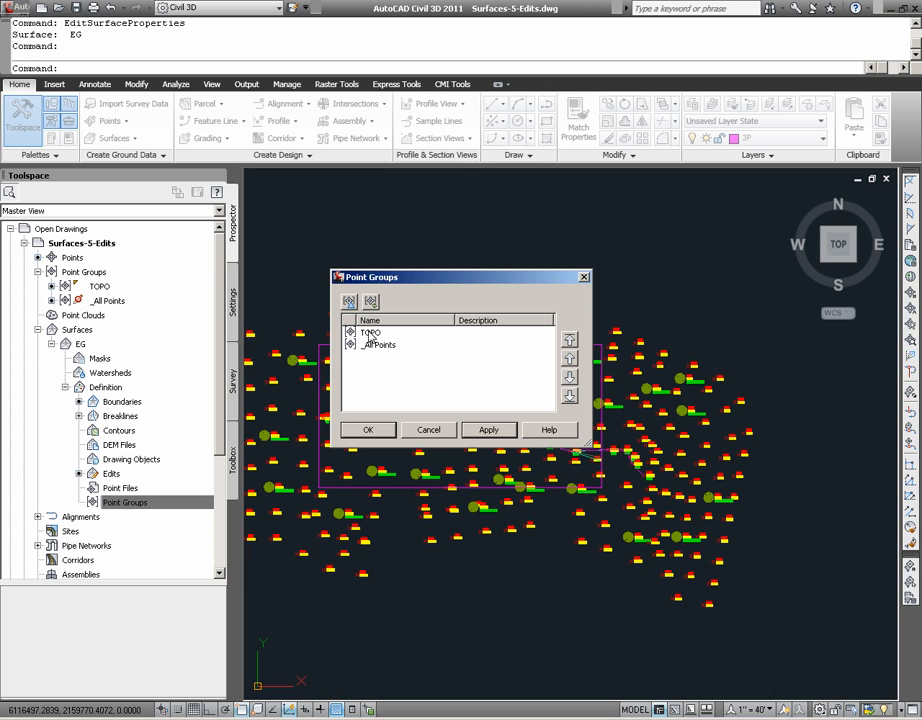
{"action": "left_click", "coordinate": [372, 332]}
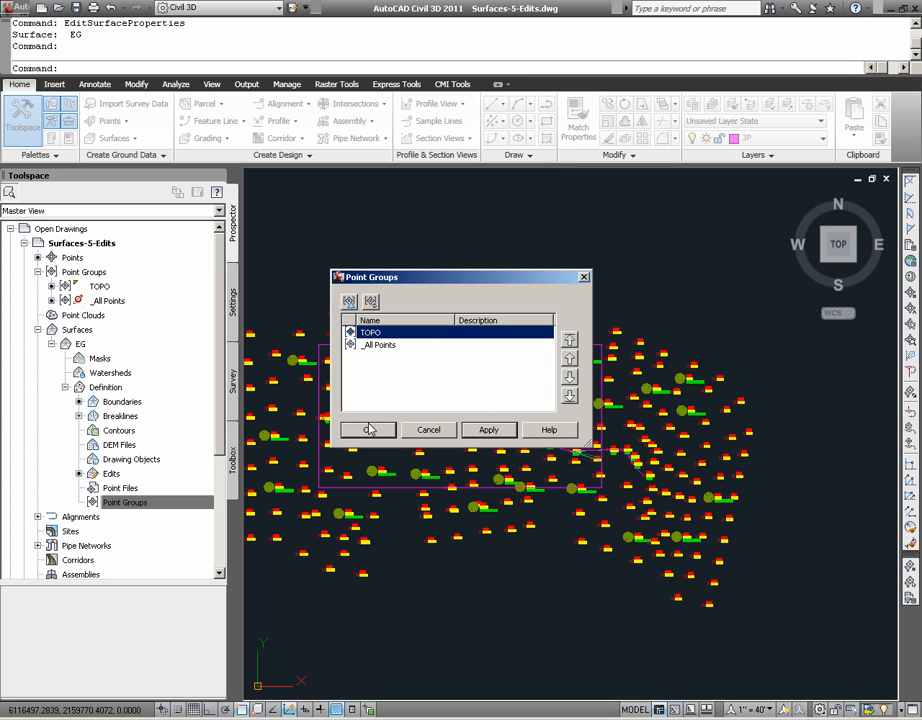
{"action": "left_click", "coordinate": [368, 428]}
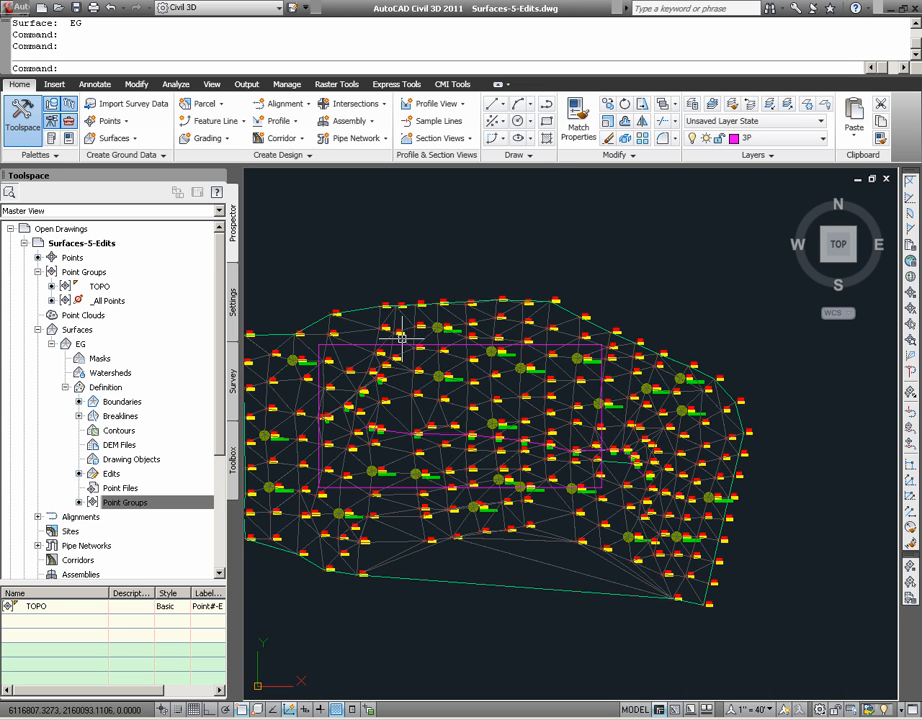
{"action": "mouse_move", "coordinate": [656, 332]}
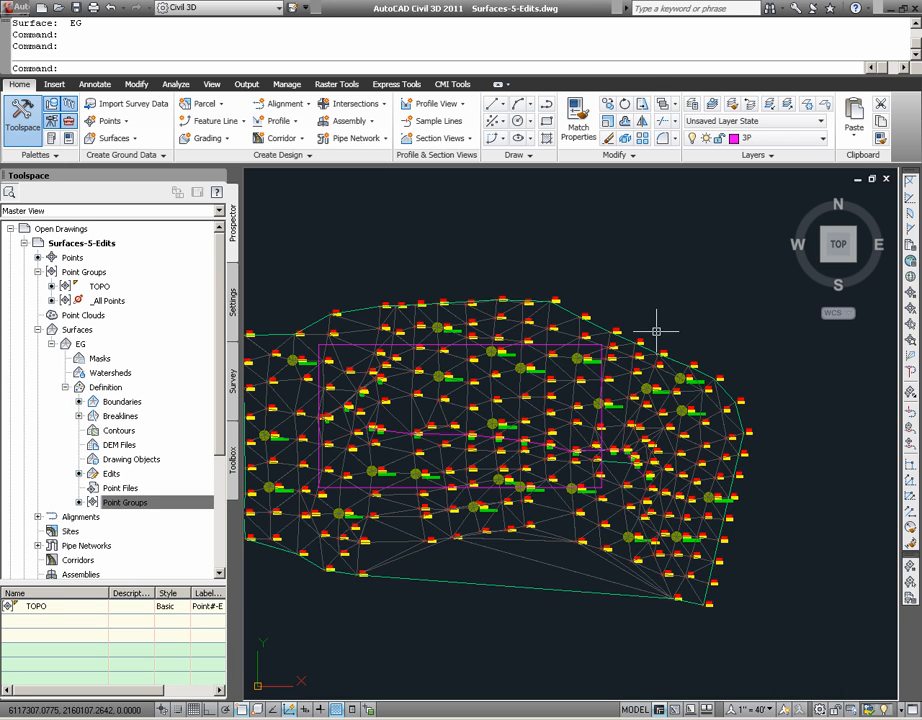
{"action": "mouse_move", "coordinate": [656, 348]}
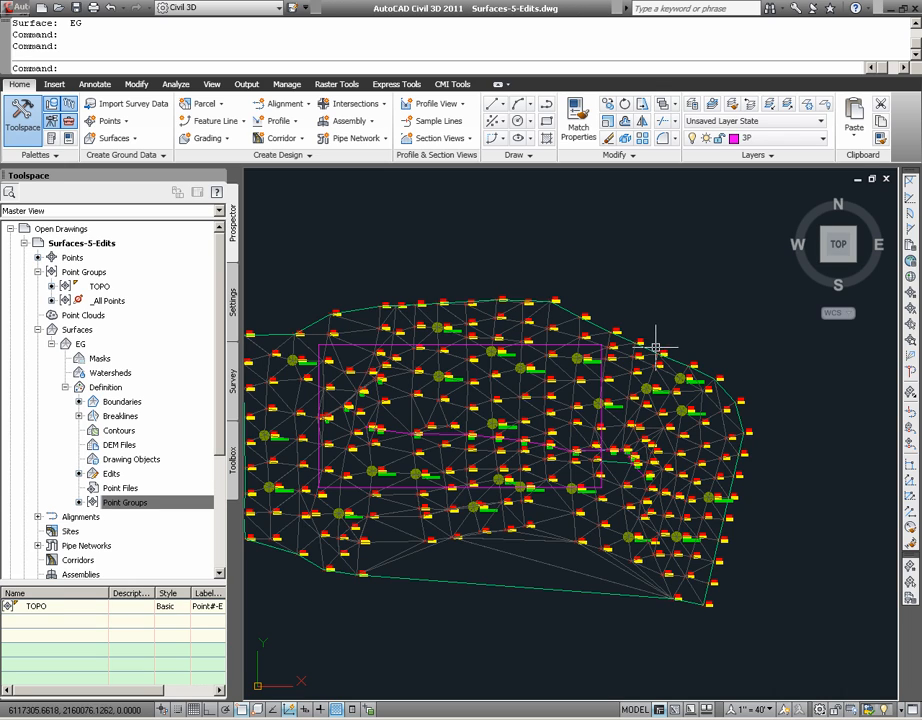
{"action": "mouse_move", "coordinate": [448, 548]}
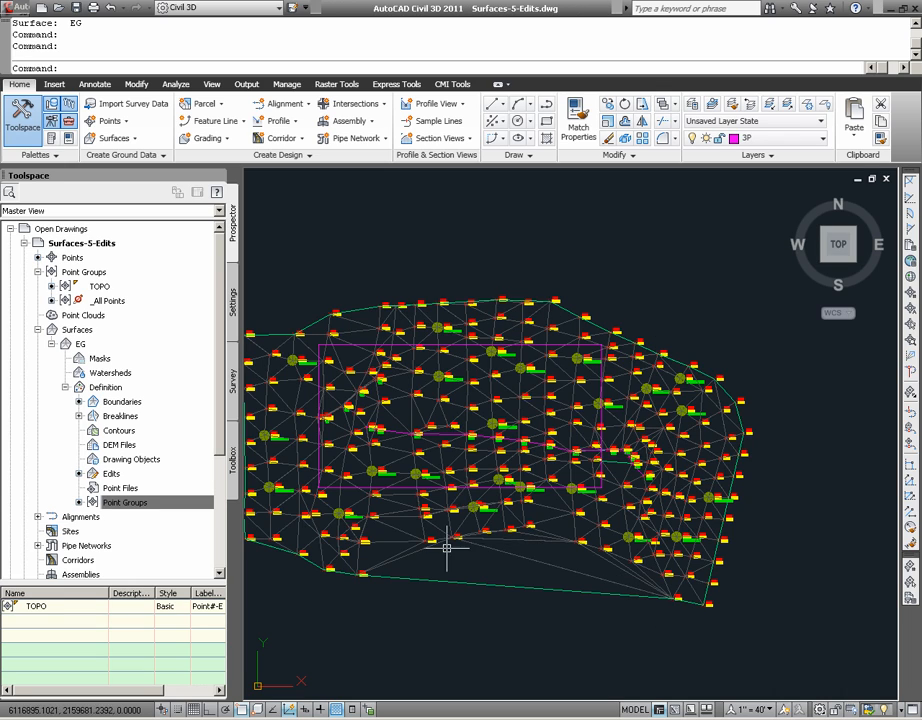
{"action": "mouse_move", "coordinate": [600, 378]}
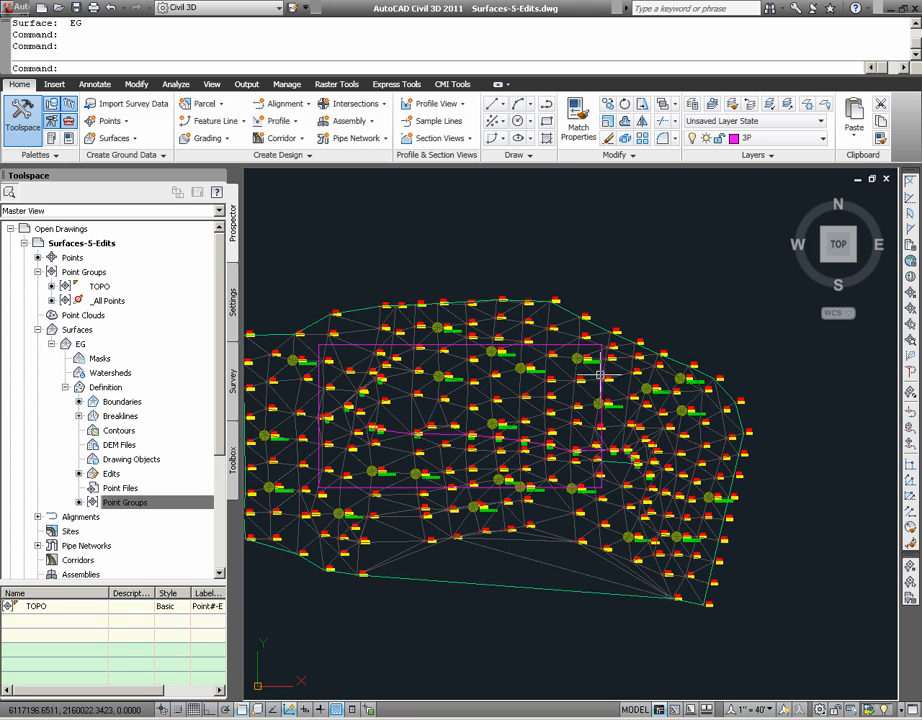
{"action": "mouse_move", "coordinate": [616, 468]}
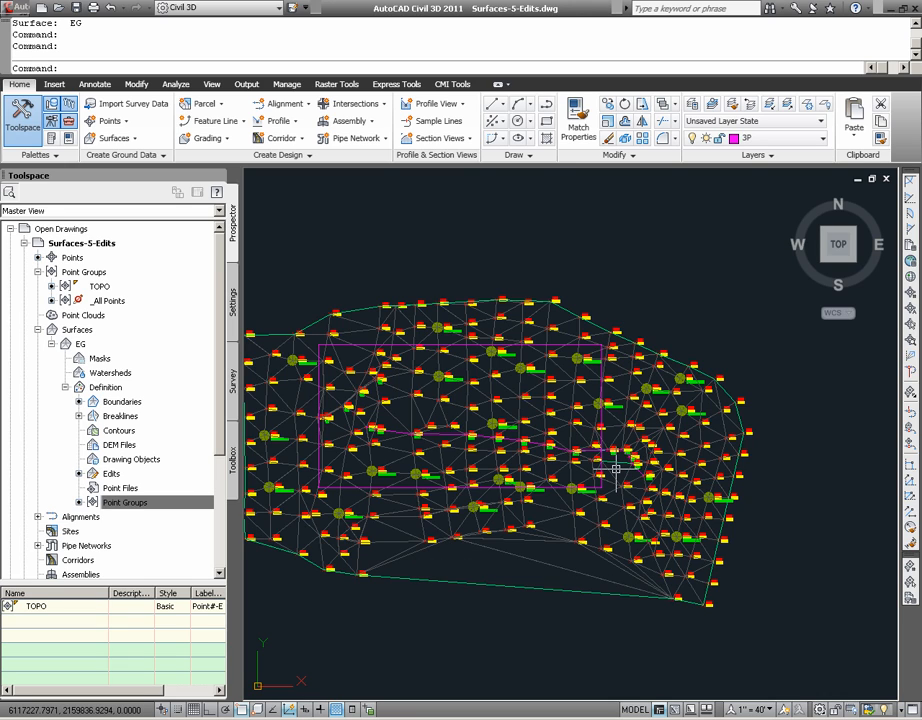
{"action": "key", "text": "Escape"}
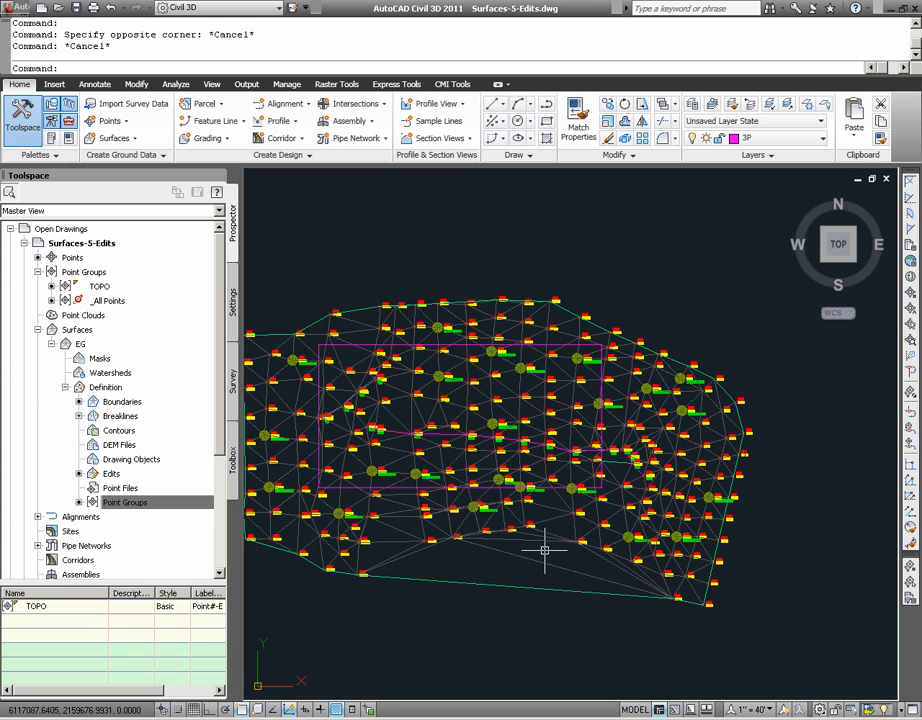
{"action": "right_click", "coordinate": [544, 550]}
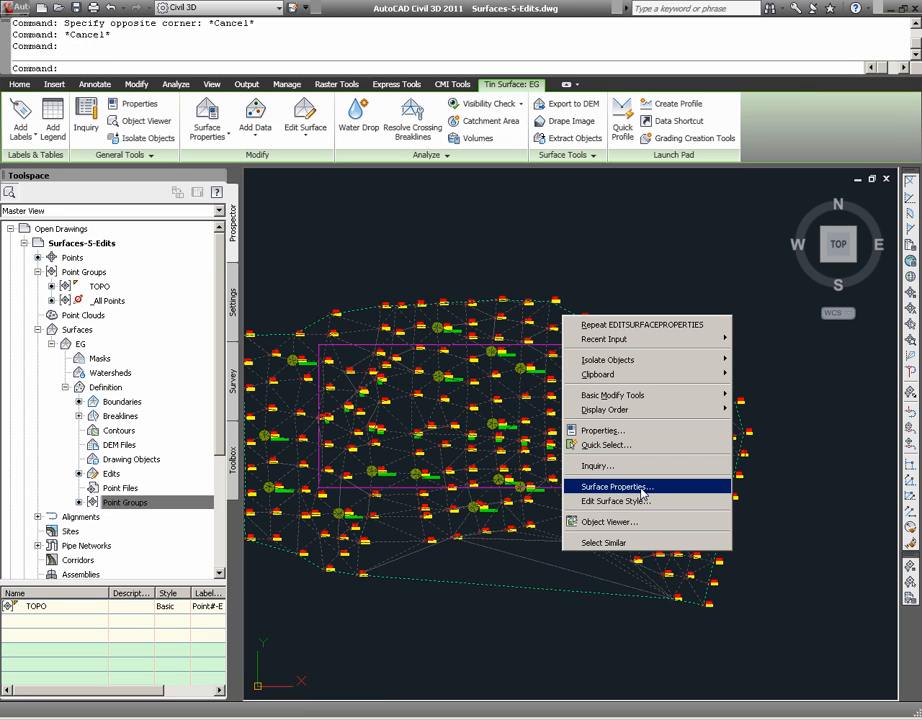
{"action": "left_click", "coordinate": [616, 486]}
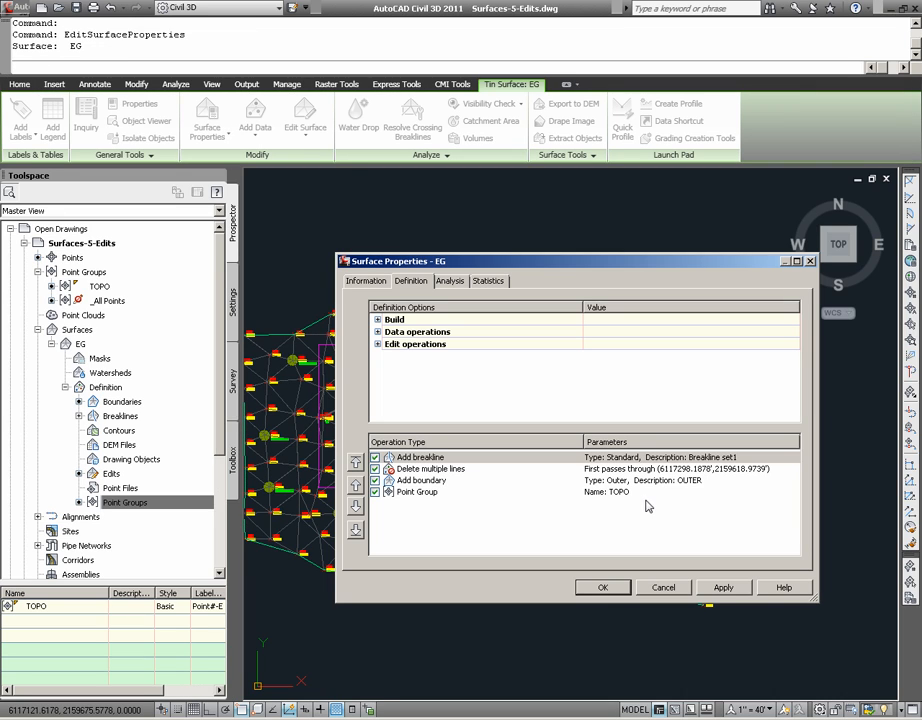
{"action": "mouse_move", "coordinate": [476, 460]}
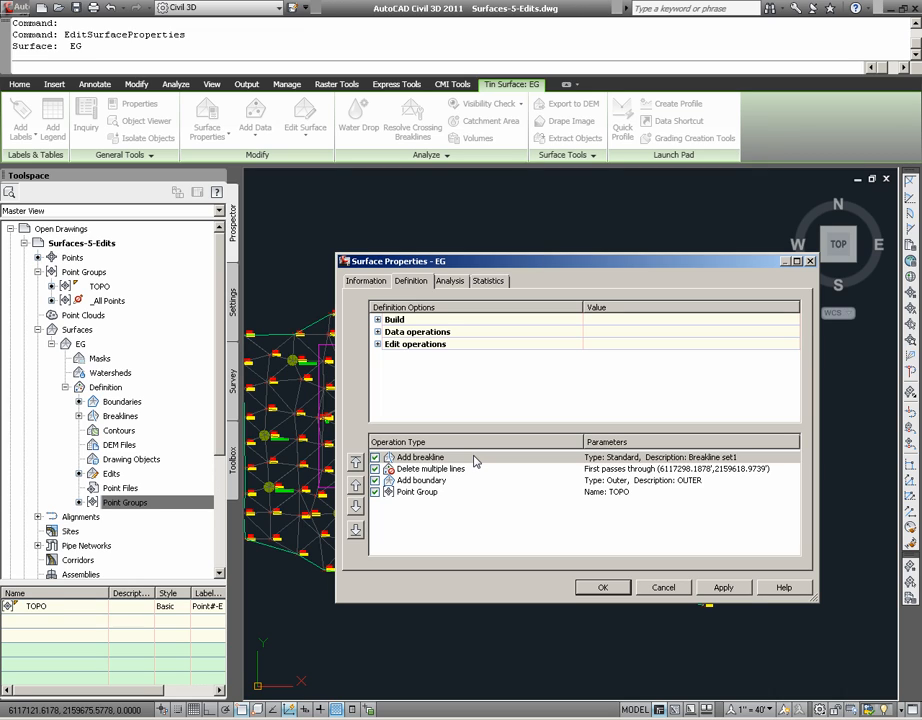
{"action": "left_click", "coordinate": [430, 456]}
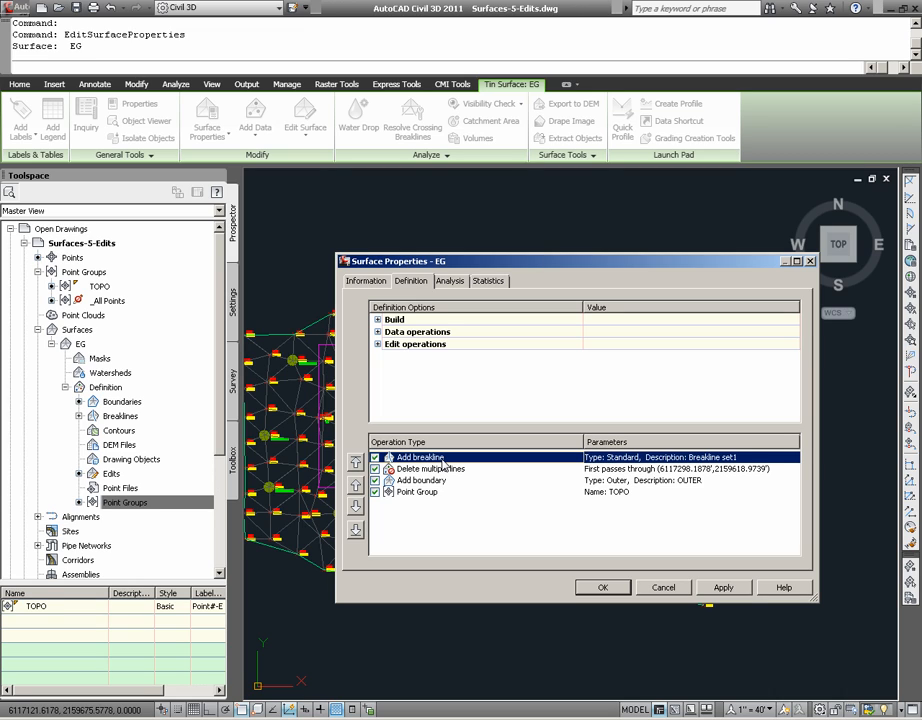
{"action": "mouse_move", "coordinate": [424, 480]}
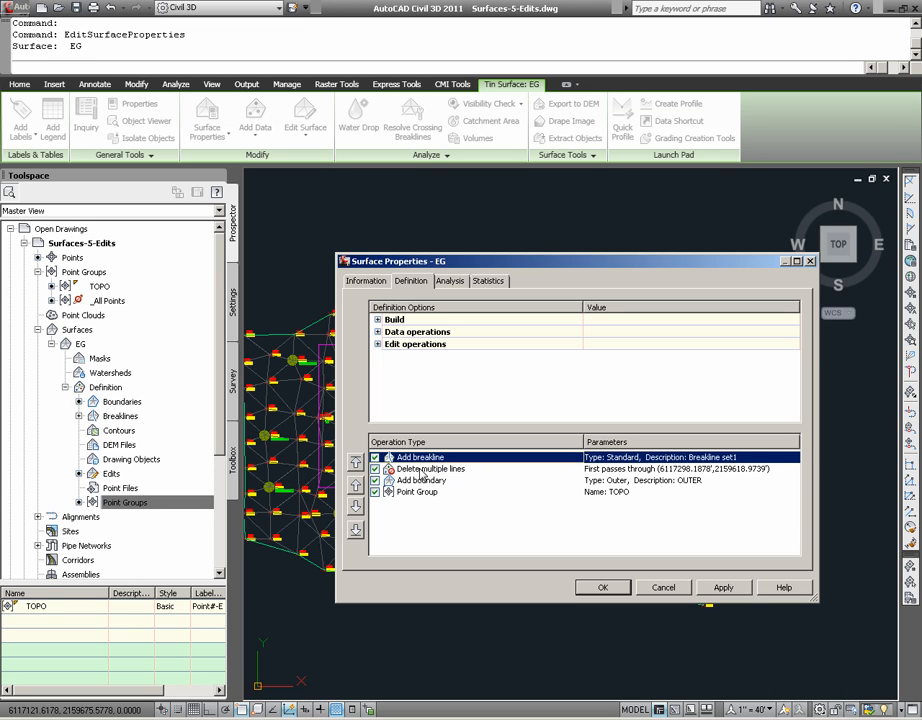
{"action": "left_click", "coordinate": [430, 468]}
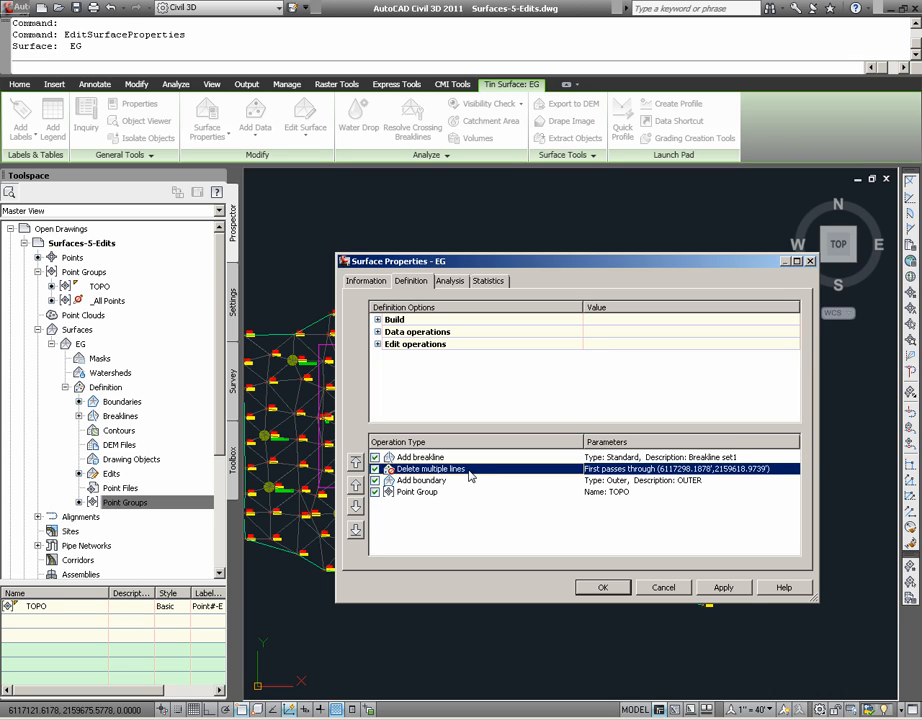
{"action": "left_click", "coordinate": [420, 480]}
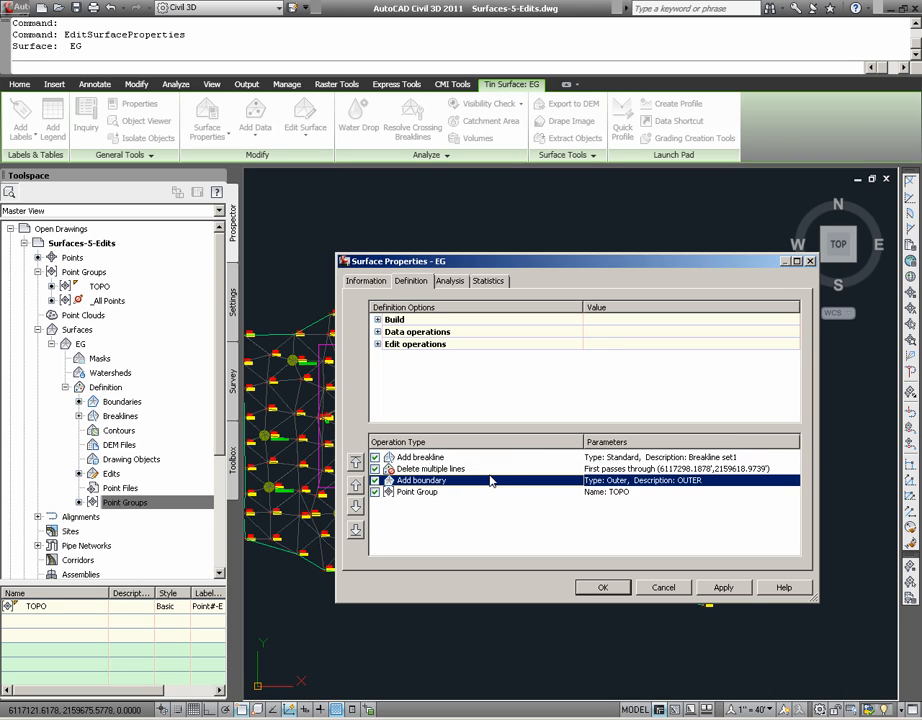
{"action": "left_click", "coordinate": [416, 492]}
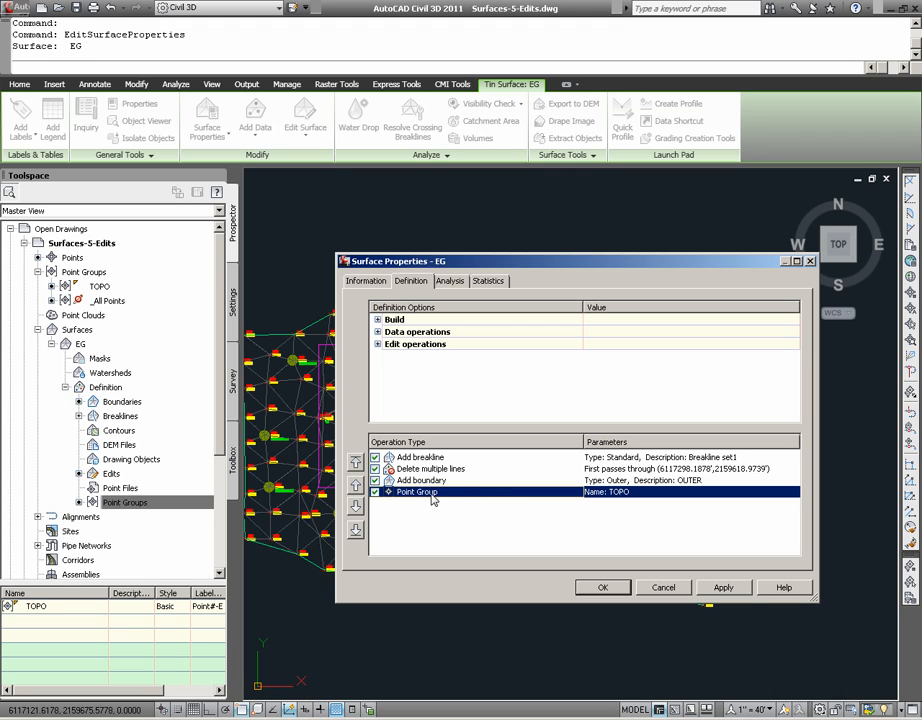
{"action": "mouse_move", "coordinate": [424, 462]}
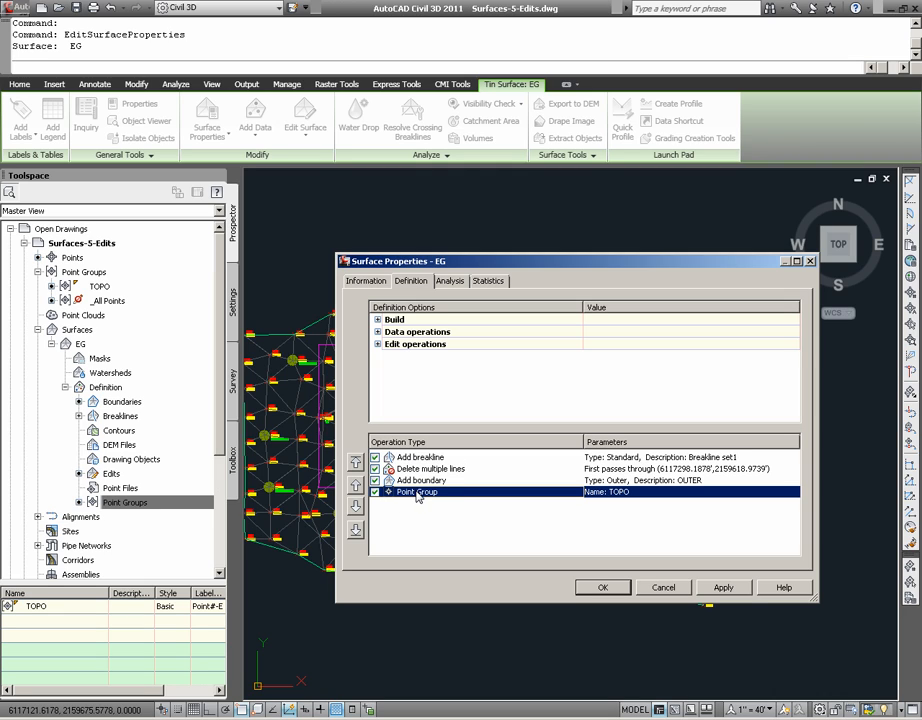
Move the Point Group operation to the top of EG's operation list and apply
{"action": "left_click", "coordinate": [356, 488]}
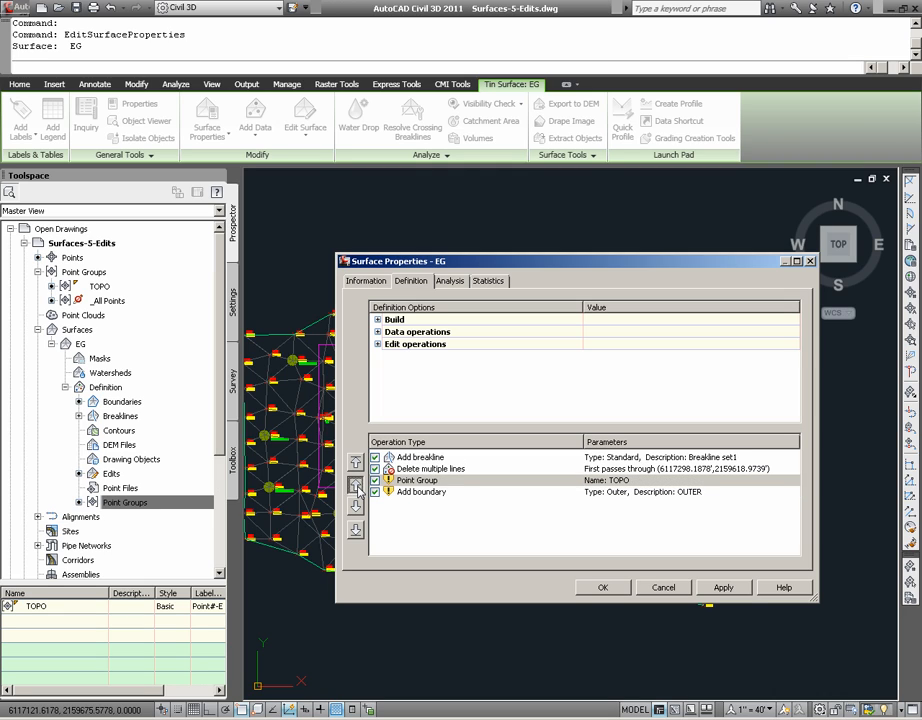
{"action": "left_click", "coordinate": [356, 486]}
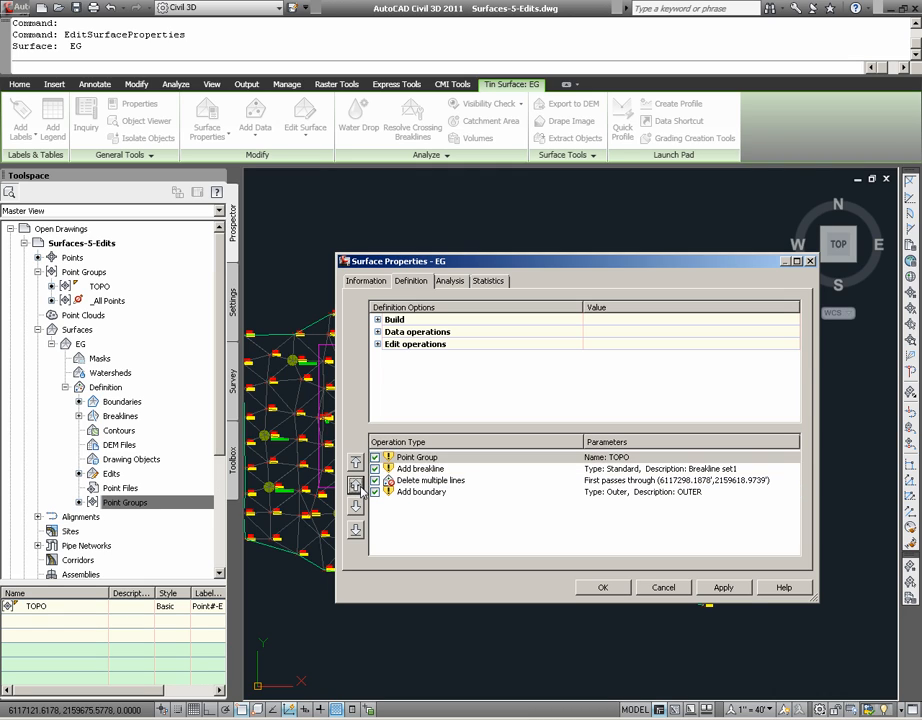
{"action": "left_click", "coordinate": [724, 588]}
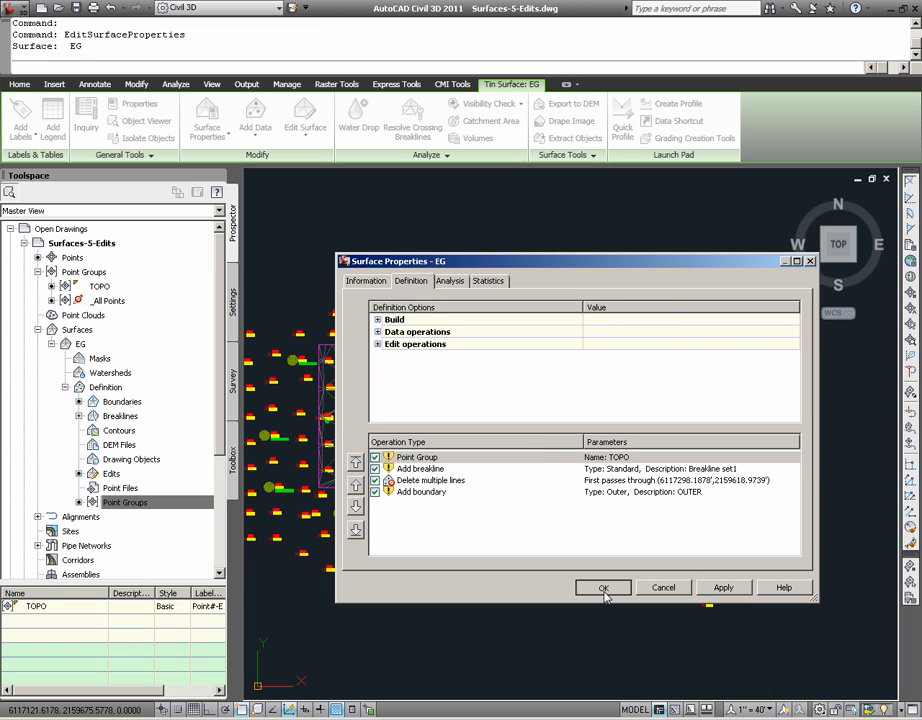
{"action": "left_click", "coordinate": [602, 588]}
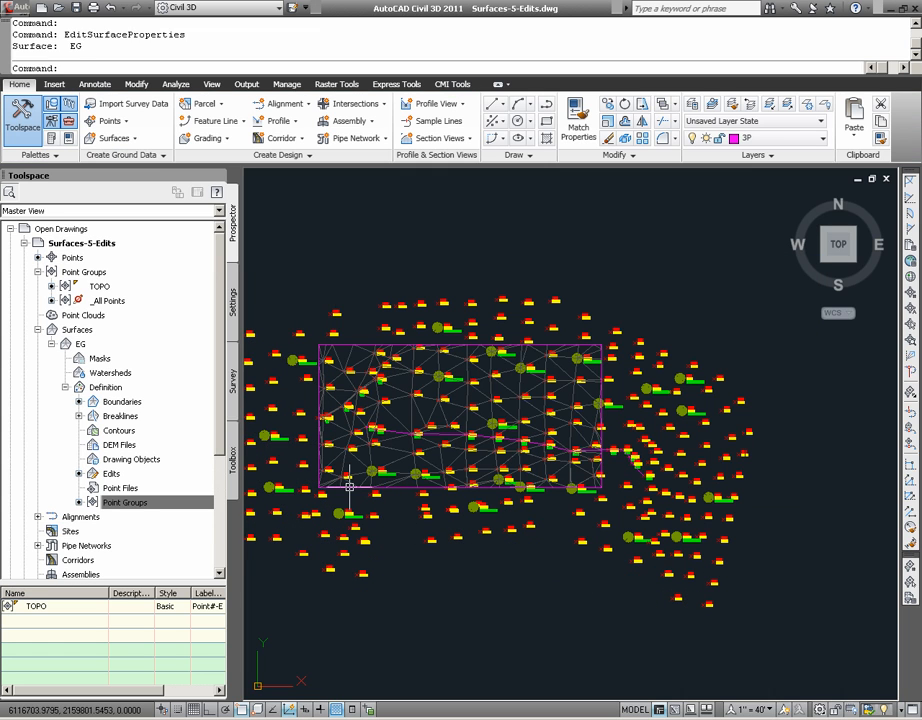
{"action": "mouse_move", "coordinate": [520, 498]}
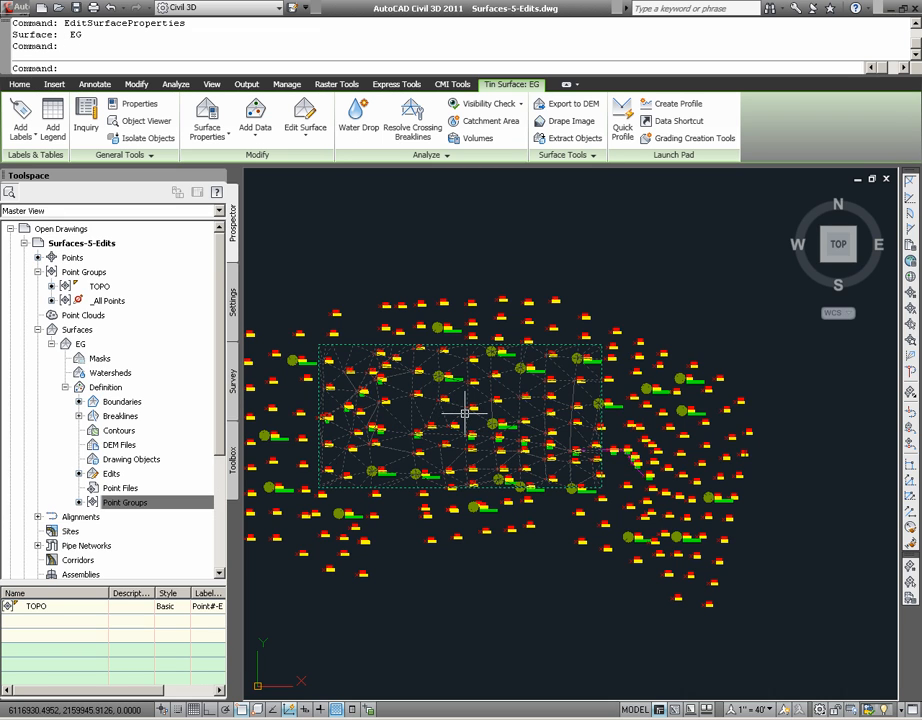
Reopen EG's Surface Properties and review the breakline, delete-lines and boundary operations in order
{"action": "right_click", "coordinate": [462, 412]}
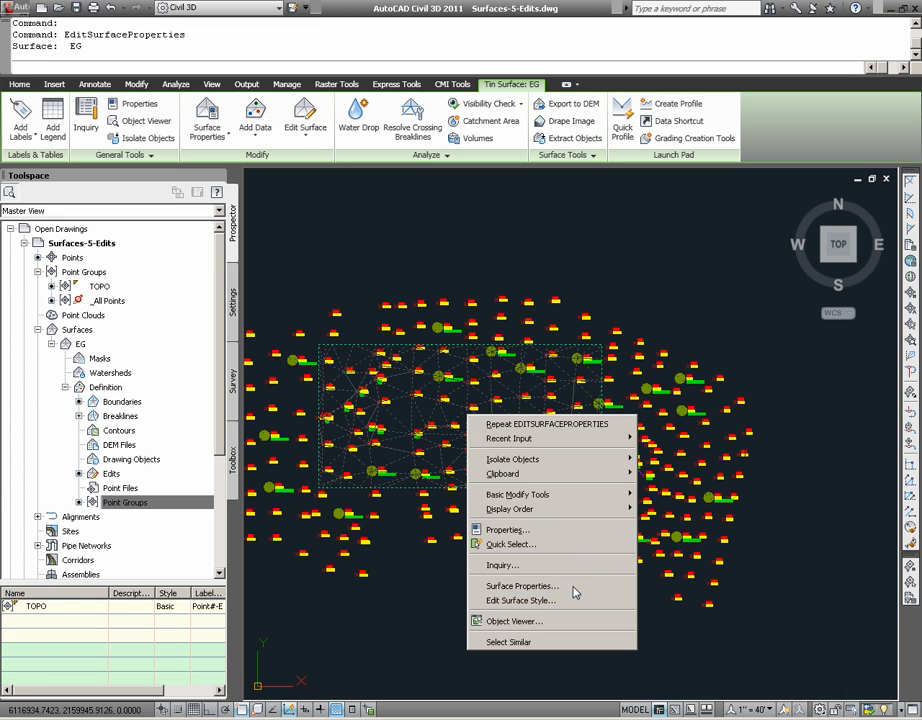
{"action": "left_click", "coordinate": [520, 586]}
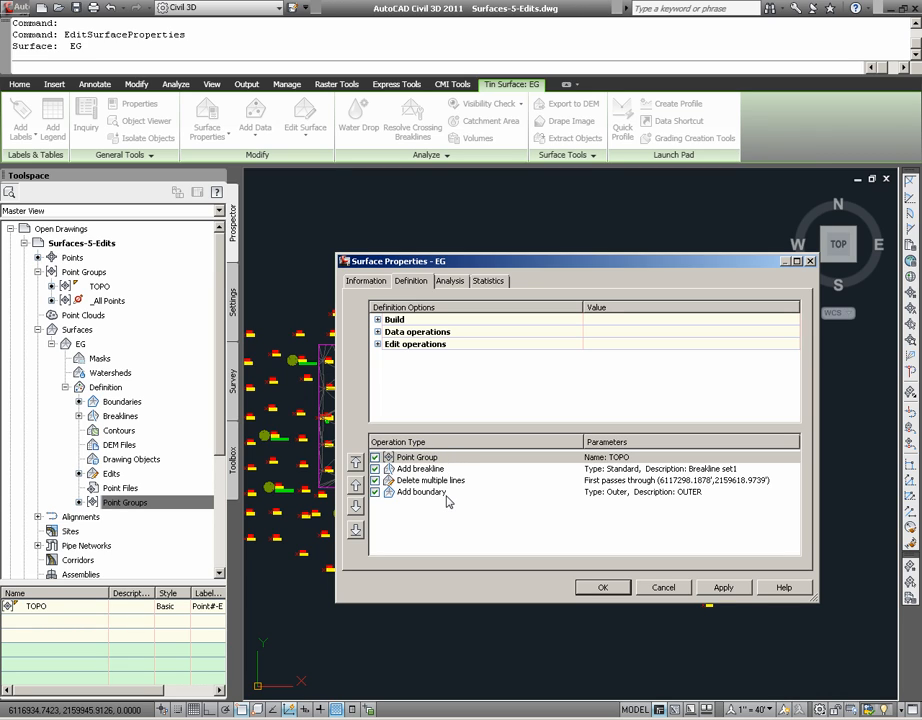
{"action": "mouse_move", "coordinate": [428, 472]}
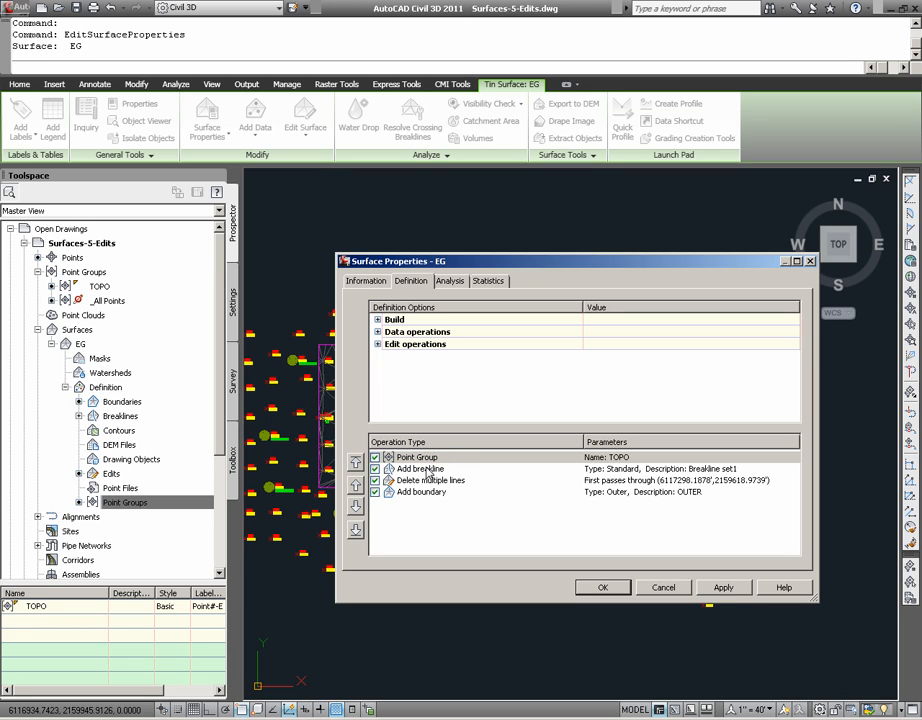
{"action": "left_click", "coordinate": [420, 468]}
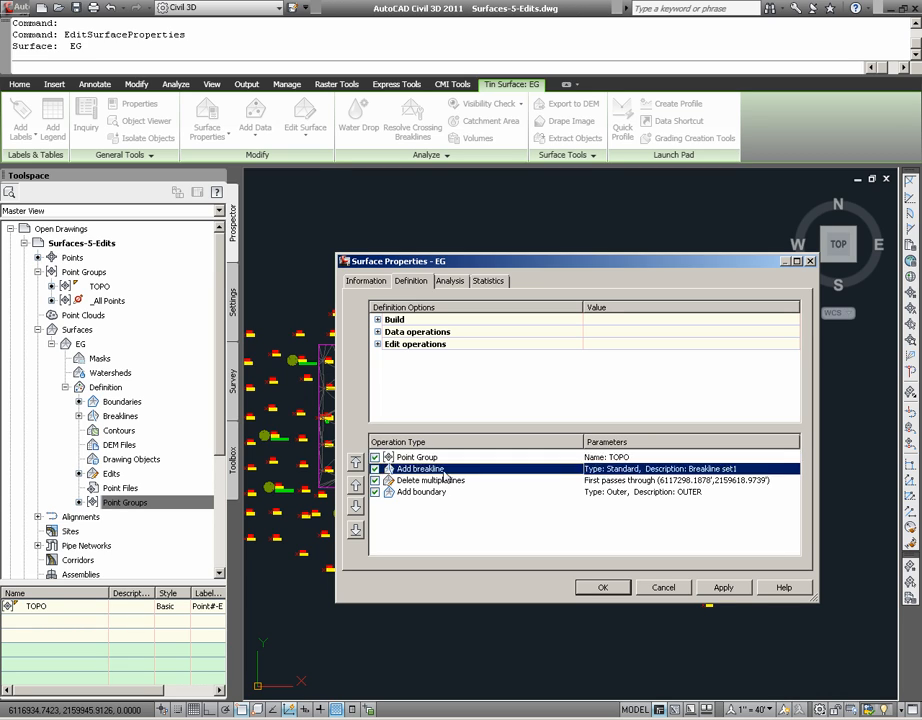
{"action": "left_click", "coordinate": [430, 480]}
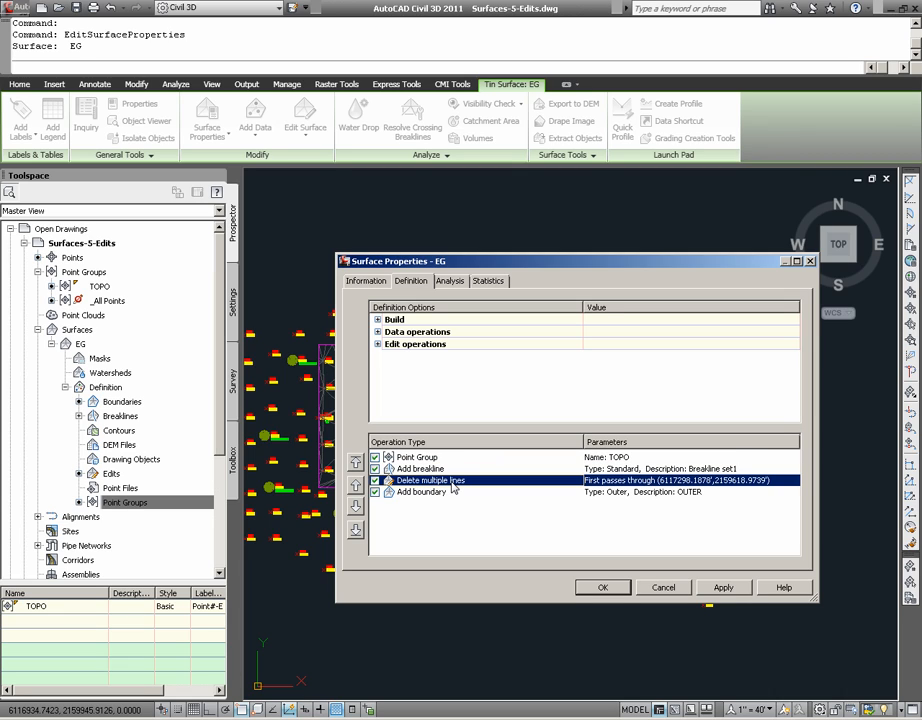
{"action": "left_click", "coordinate": [420, 492]}
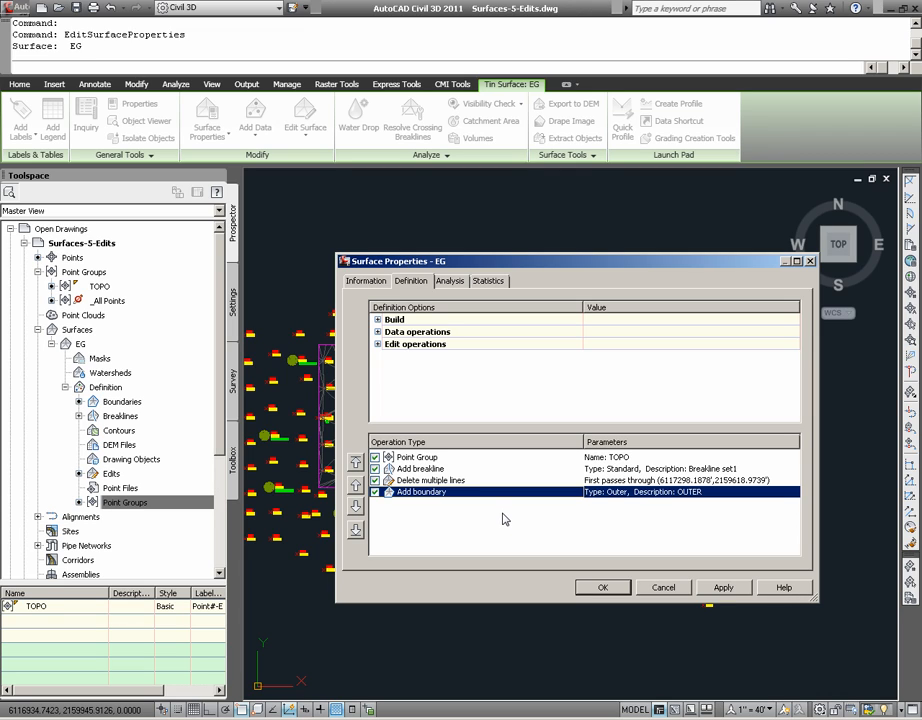
{"action": "mouse_move", "coordinate": [548, 530]}
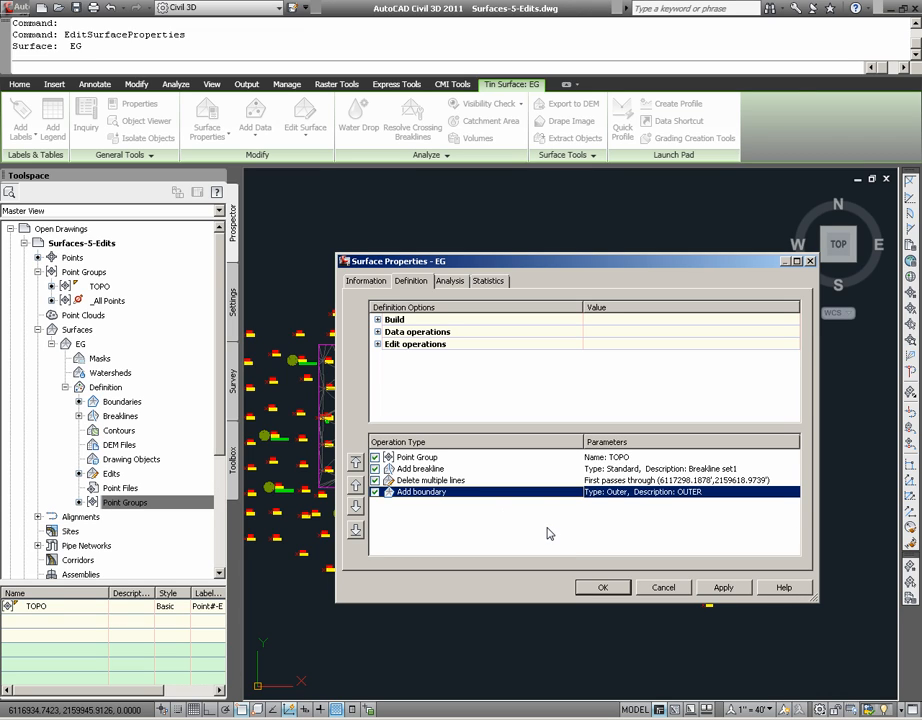
{"action": "mouse_move", "coordinate": [700, 582]}
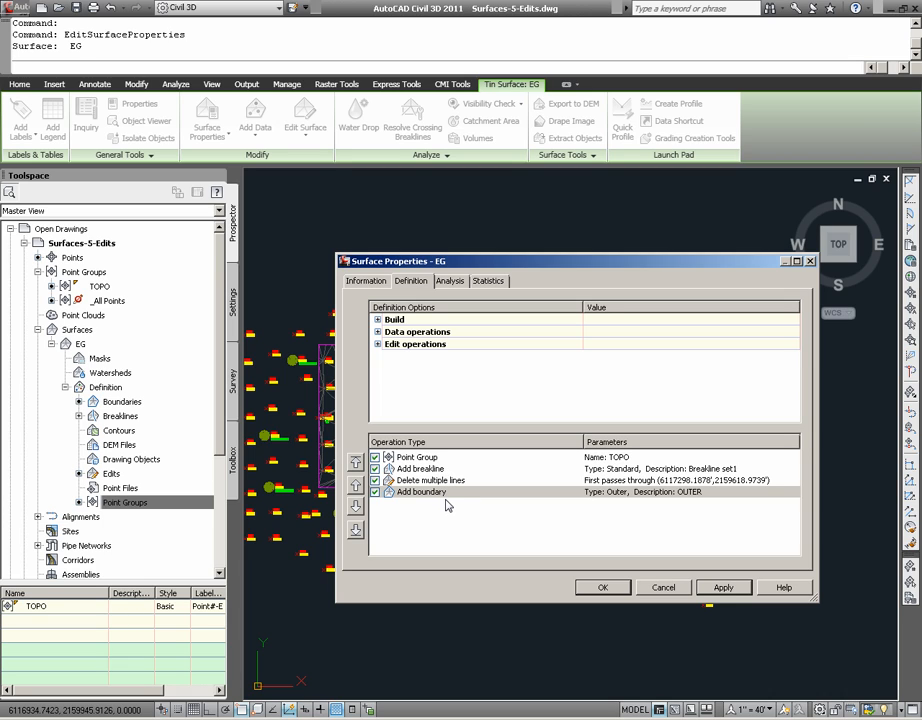
Confirm Delete multiple lines and Add boundary follow TOPO, then accept with OK
{"action": "left_click", "coordinate": [420, 492]}
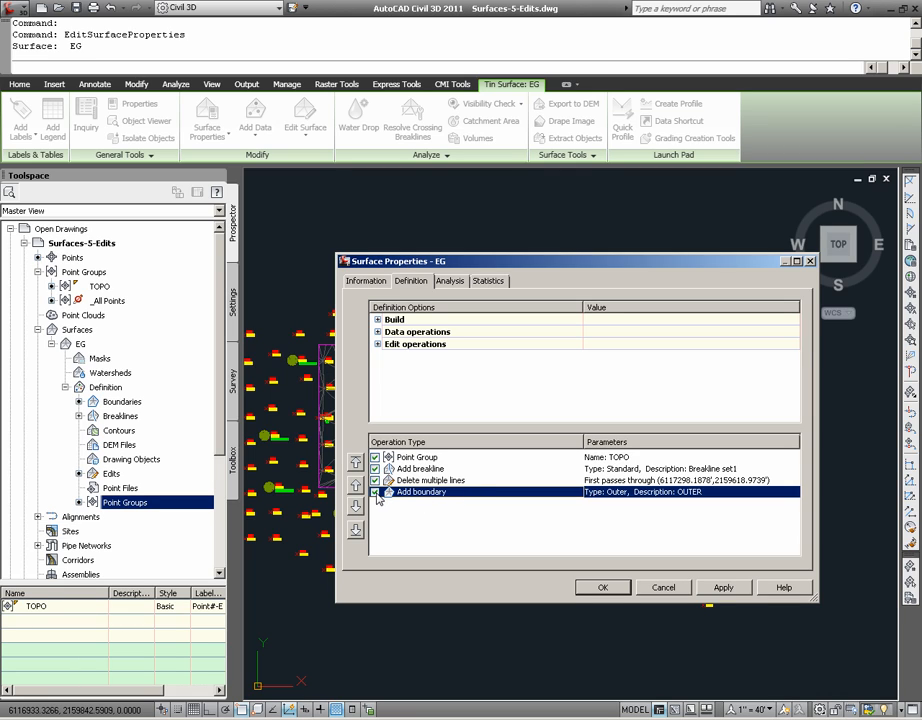
{"action": "left_click", "coordinate": [430, 480]}
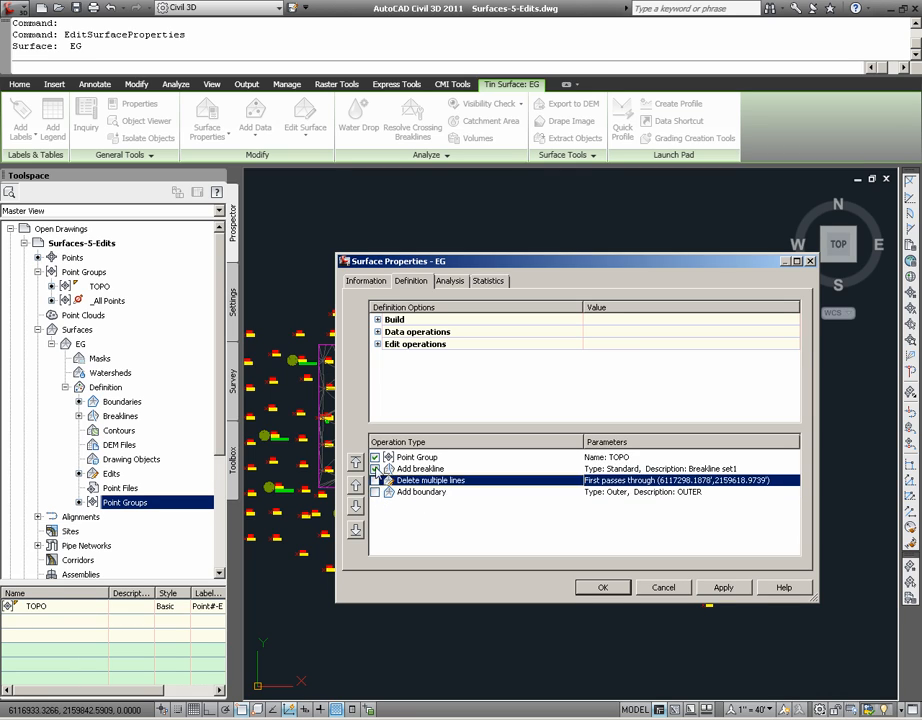
{"action": "left_click", "coordinate": [420, 492]}
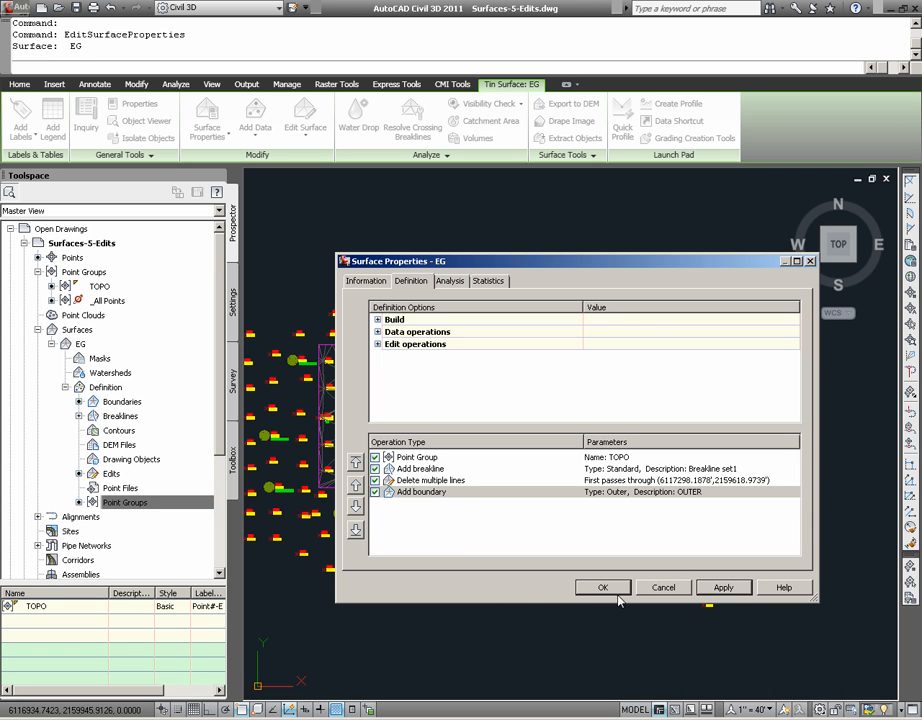
{"action": "left_click", "coordinate": [602, 588]}
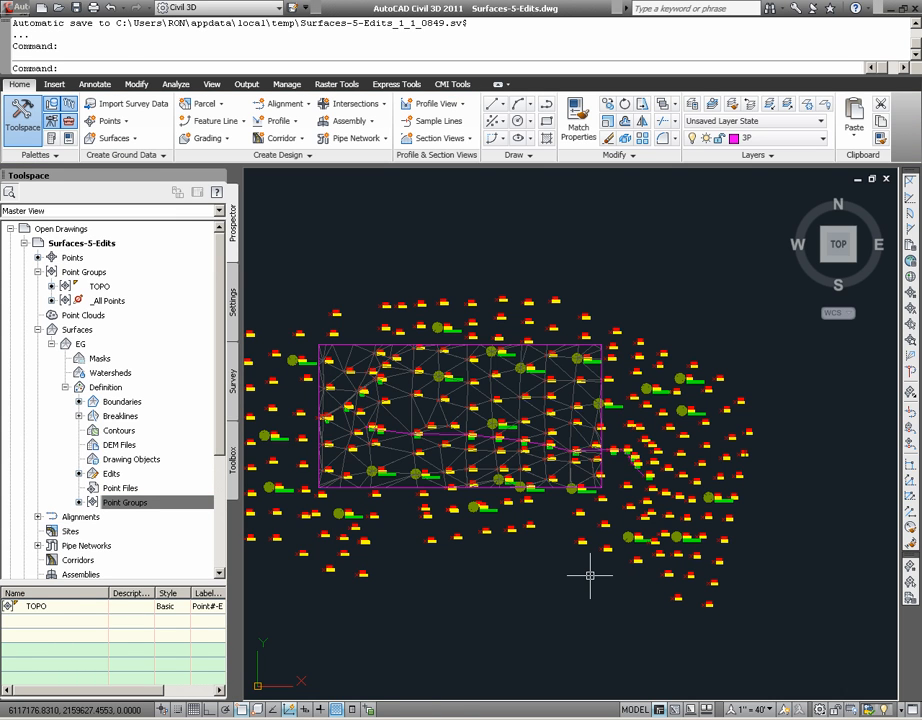